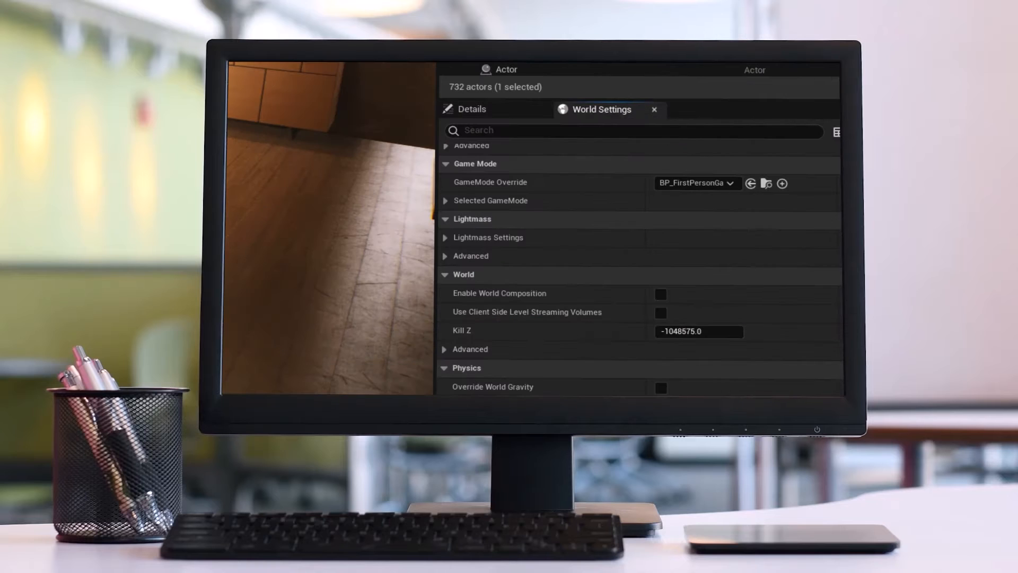
Enable Force No Precomputed Lighting under advanced Lightmass and acknowledge the rebuild warning
left_click(447, 256)
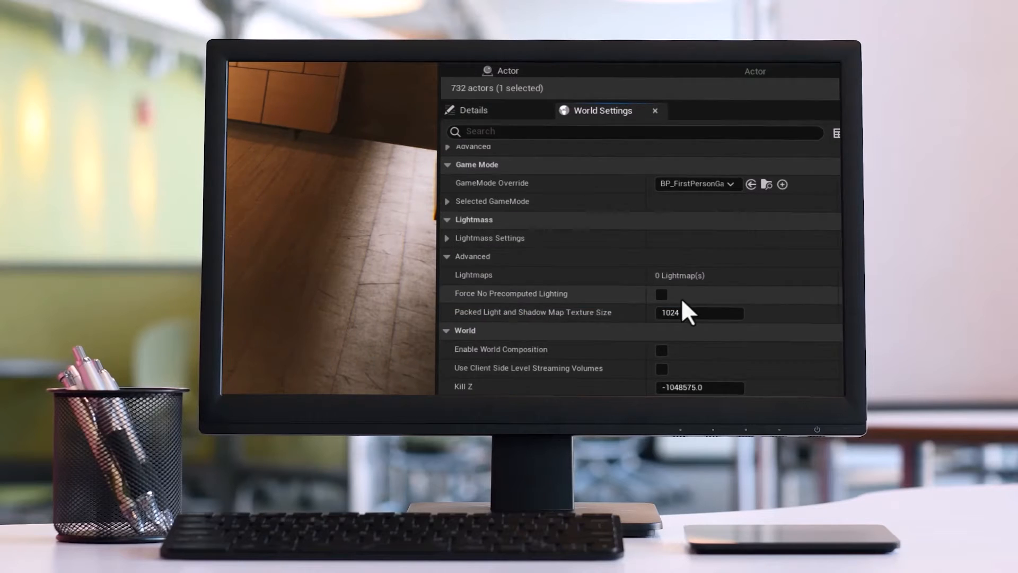
left_click(661, 294)
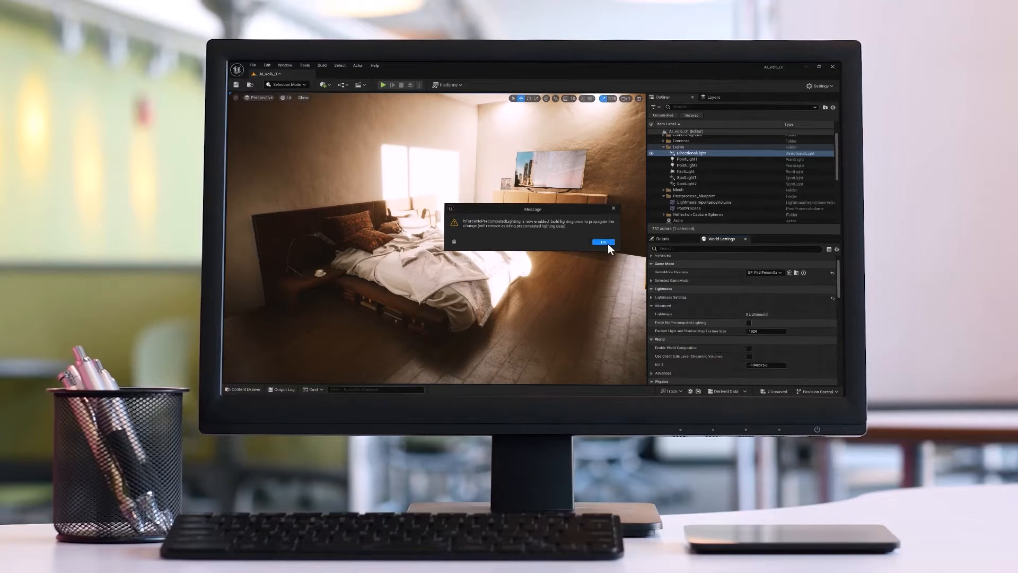
left_click(604, 242)
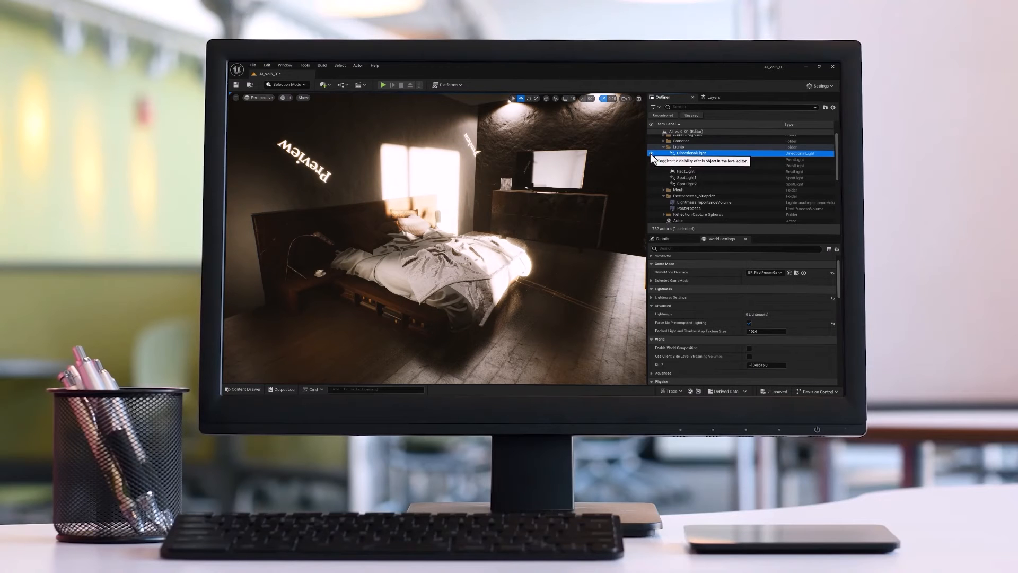
Toggle the directional light's visibility, then bring up World Settings from the Window menu
left_click(303, 98)
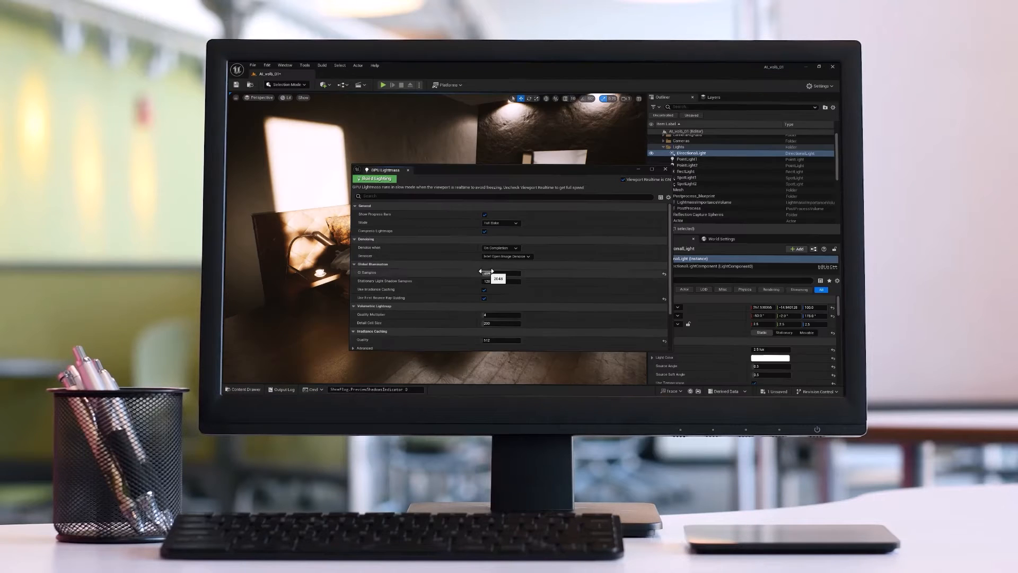
left_click(375, 178)
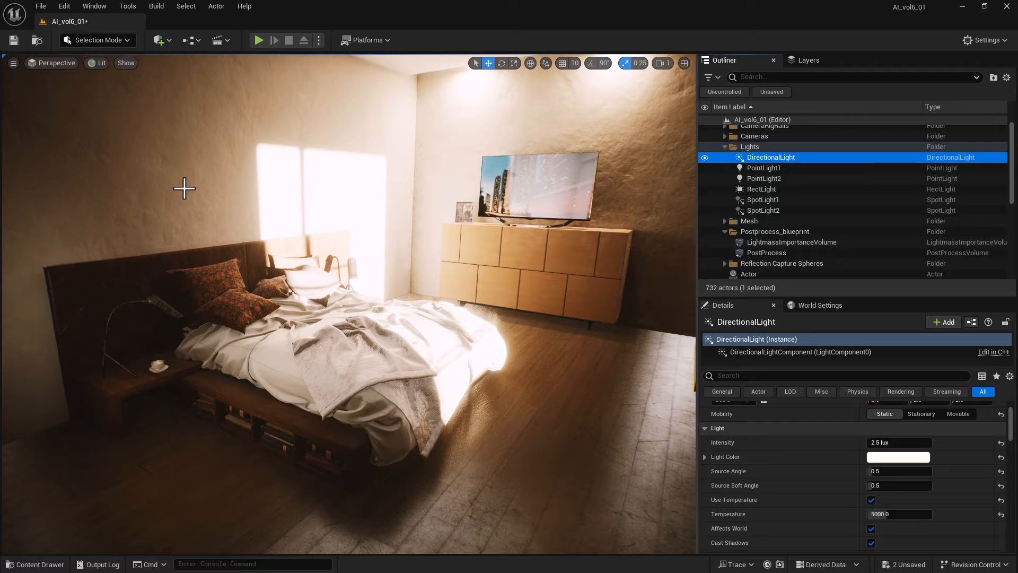
mouse_move(320, 109)
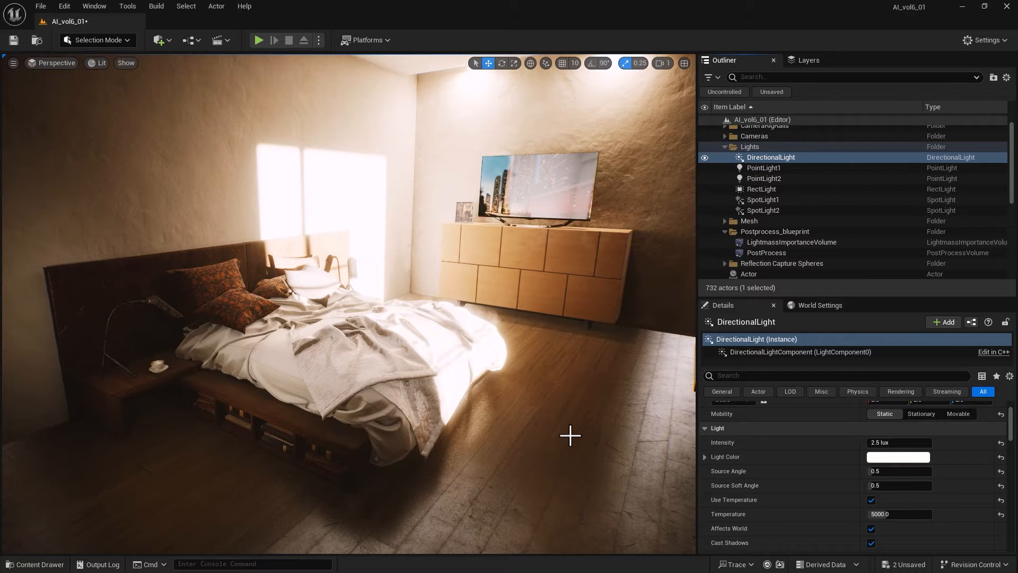
left_click(94, 7)
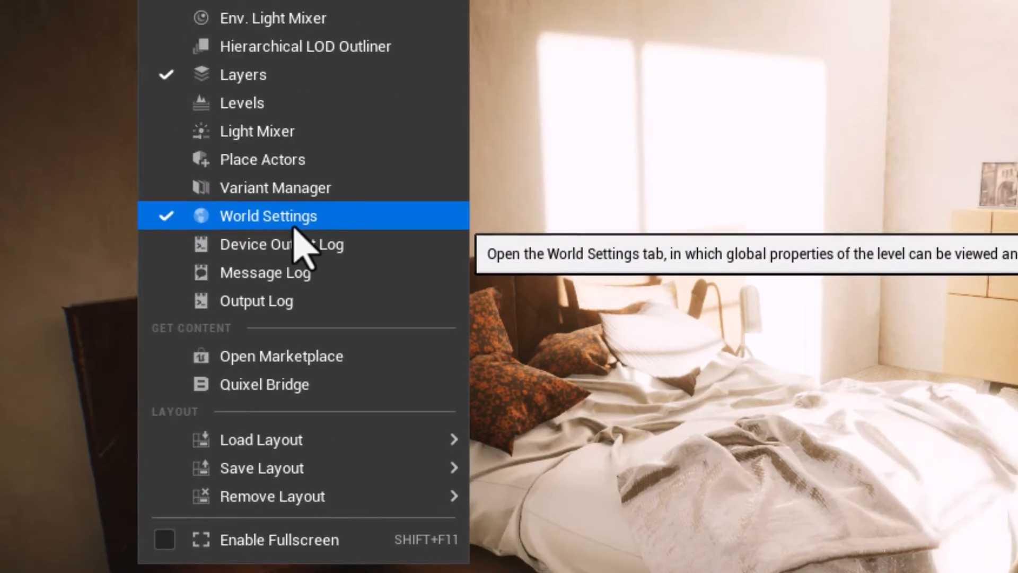
left_click(268, 215)
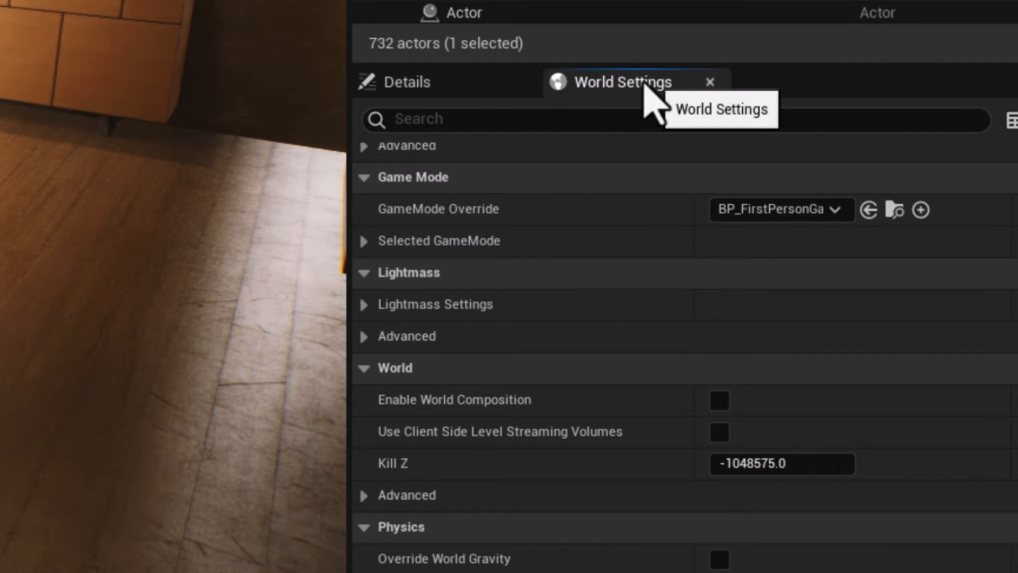
mouse_move(383, 331)
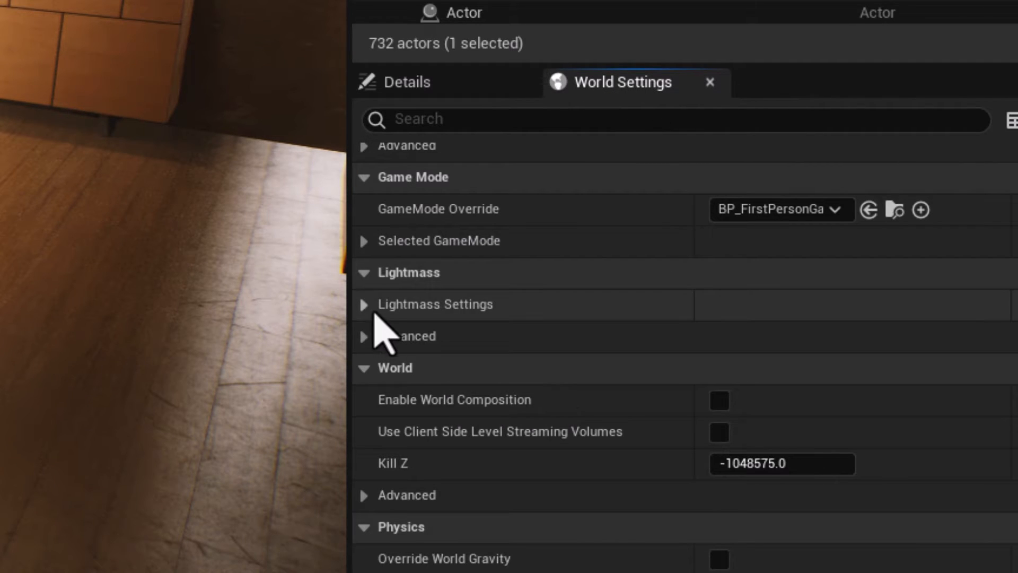
Expand then collapse Lightmass Settings, and expand the Lightmass Advanced section
left_click(364, 304)
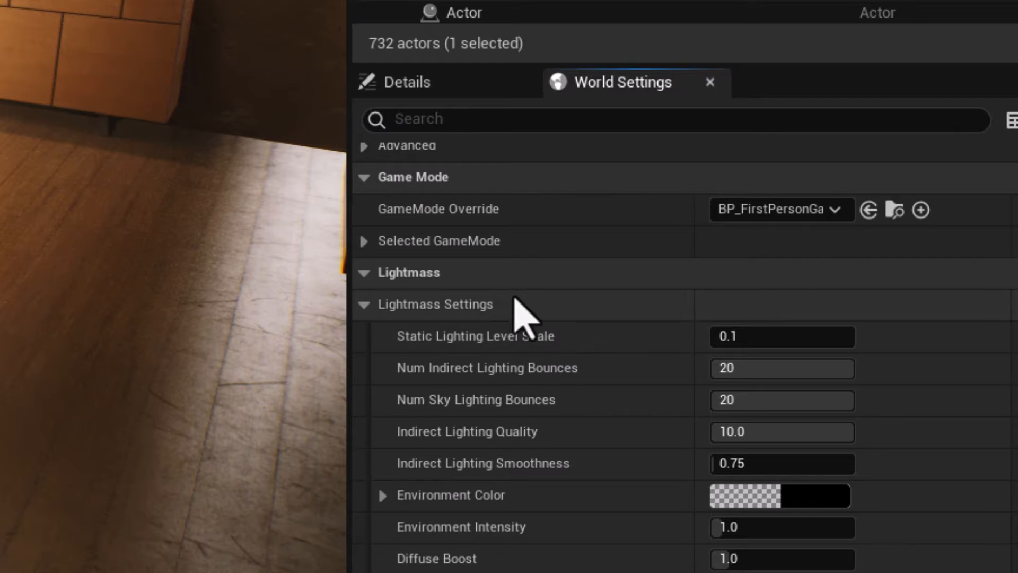
mouse_move(376, 331)
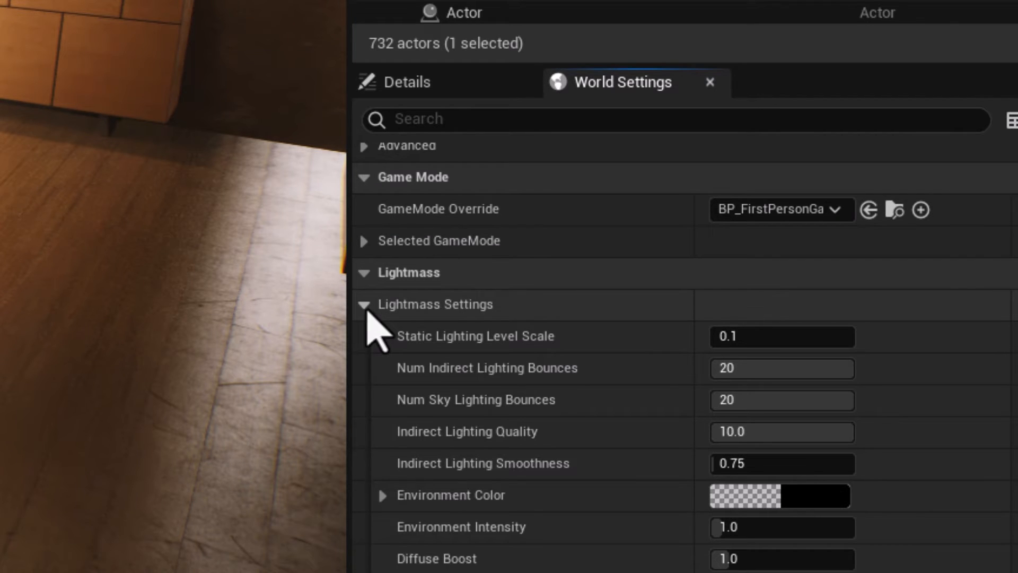
left_click(363, 305)
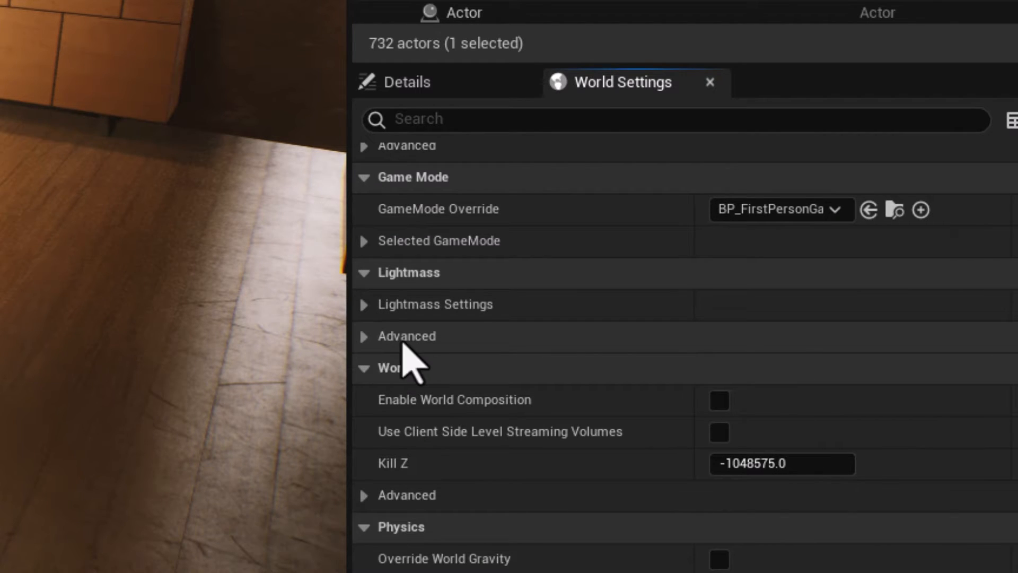
left_click(364, 336)
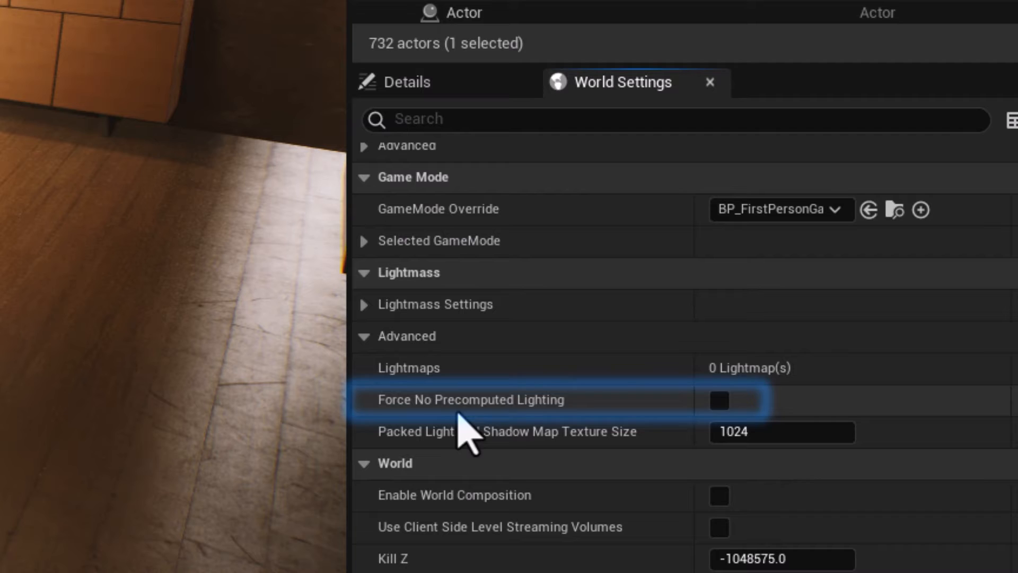
mouse_move(559, 442)
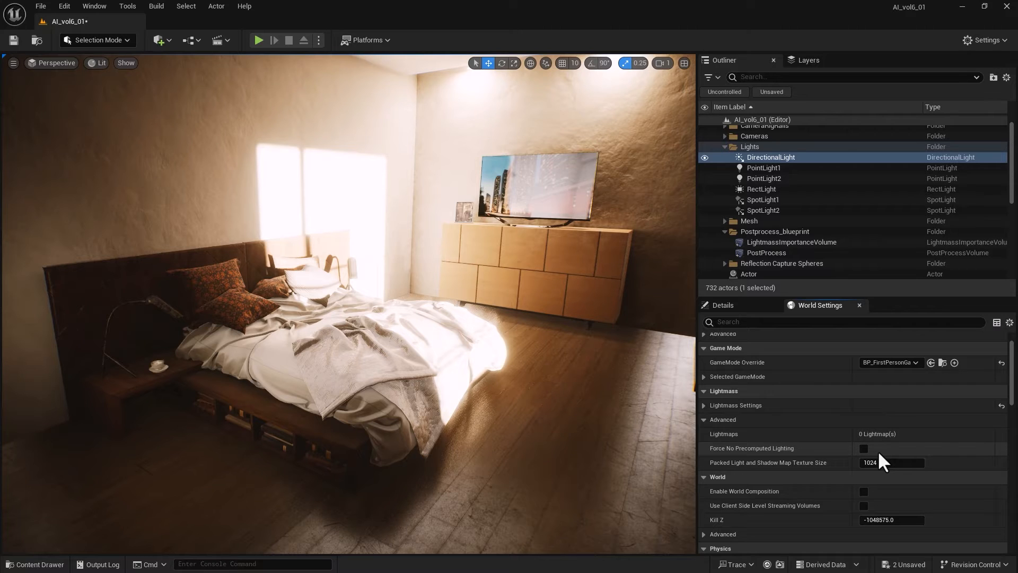
Tick Force No Precomputed Lighting and confirm OK on the rebuild-lighting warning
left_click(863, 447)
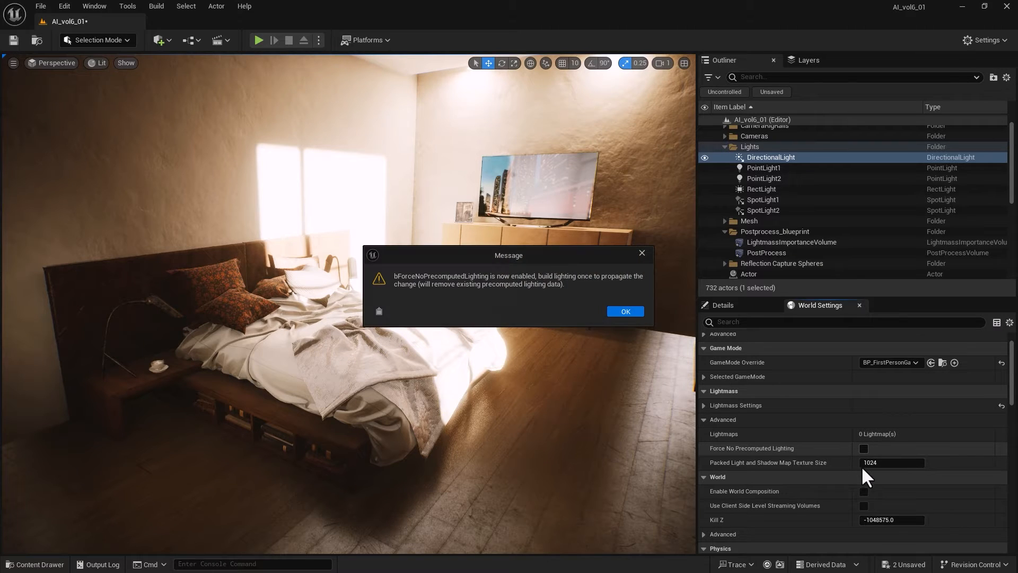
mouse_move(479, 329)
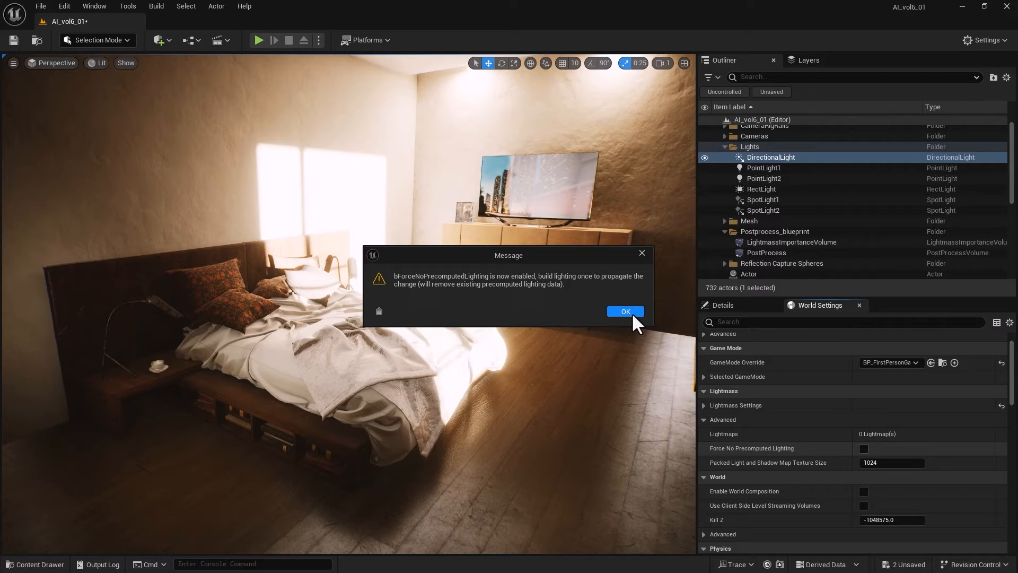
left_click(623, 310)
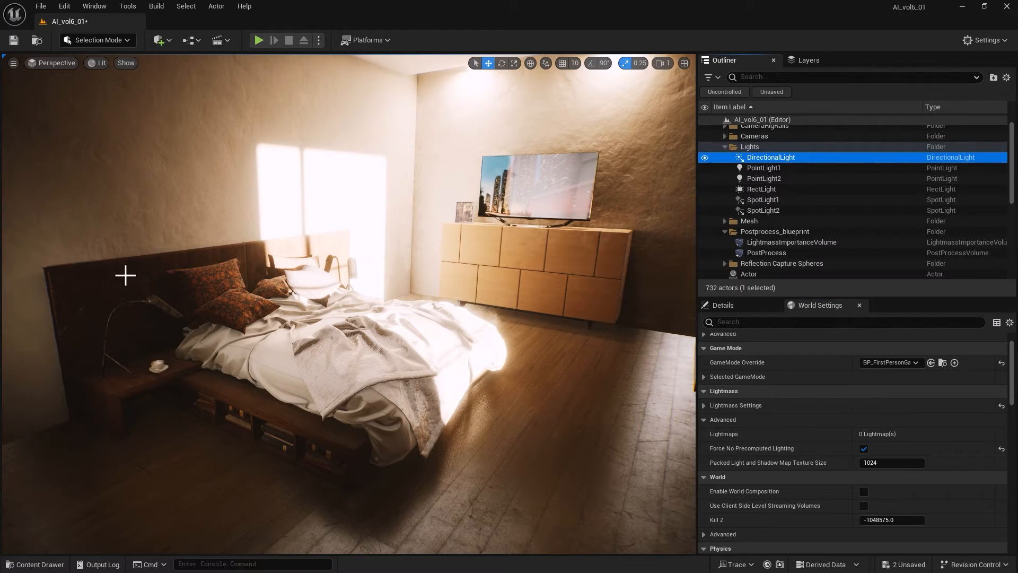
Run Build Lighting Only to strip the existing precomputed lighting data
left_click(156, 6)
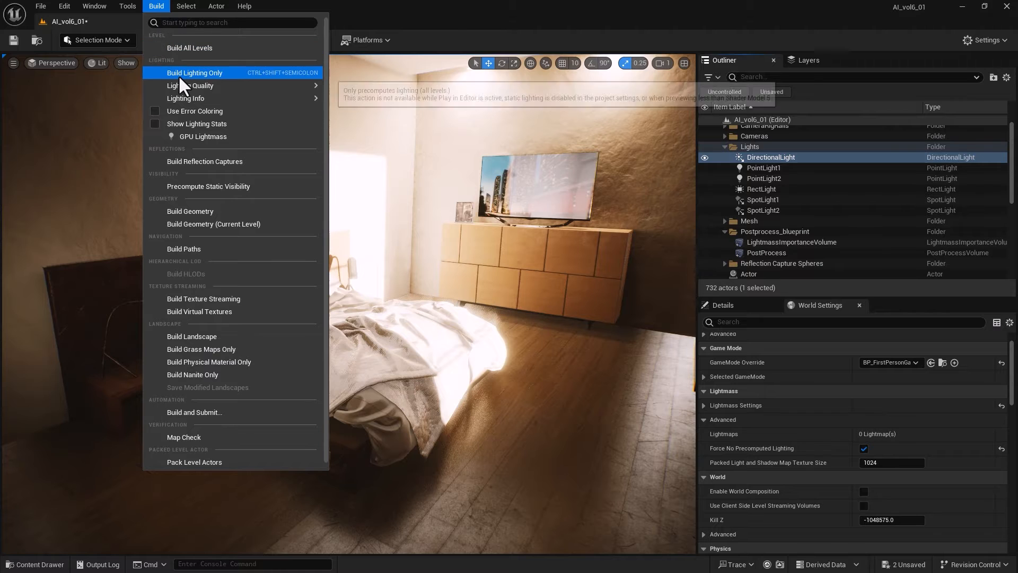
left_click(194, 72)
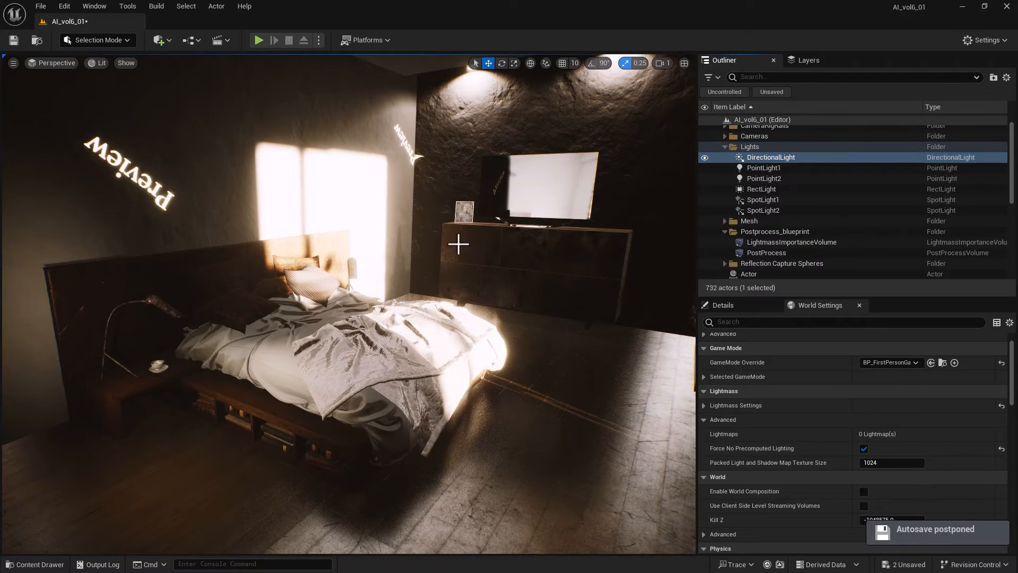
mouse_move(571, 444)
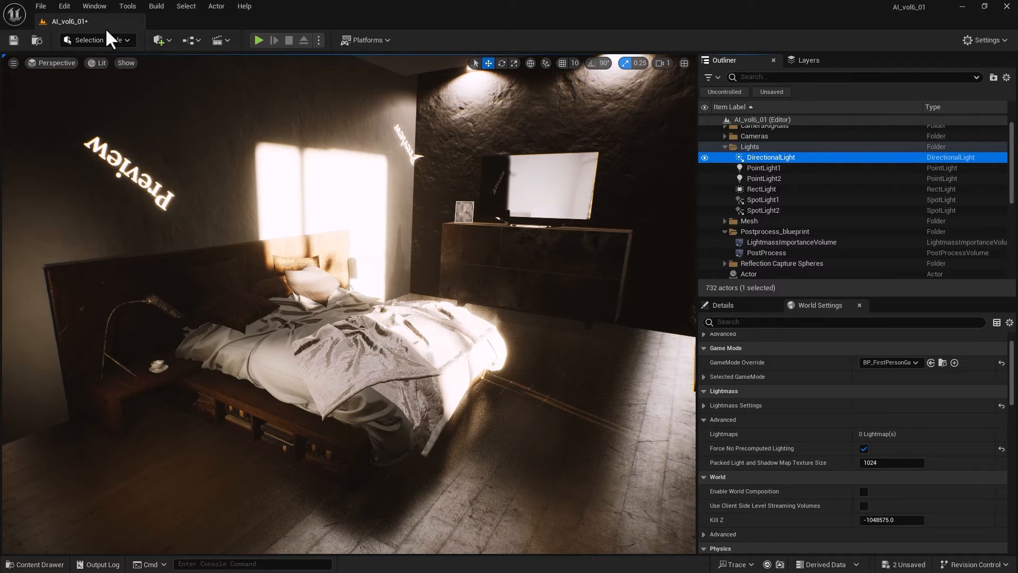
Uncheck Game View, then hide Preview Shadows Indicator under Show > Visualize
left_click(125, 62)
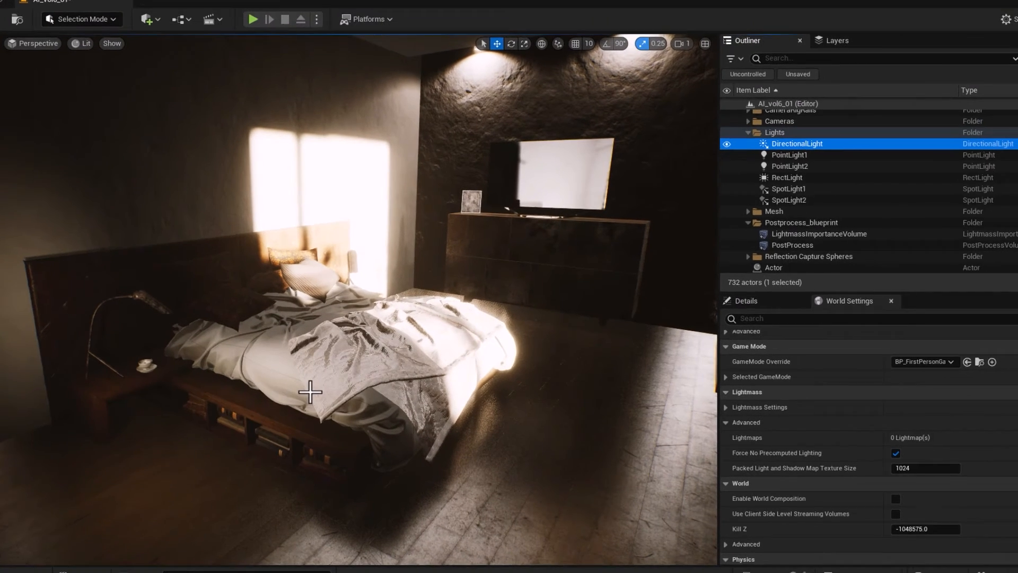
left_click(14, 62)
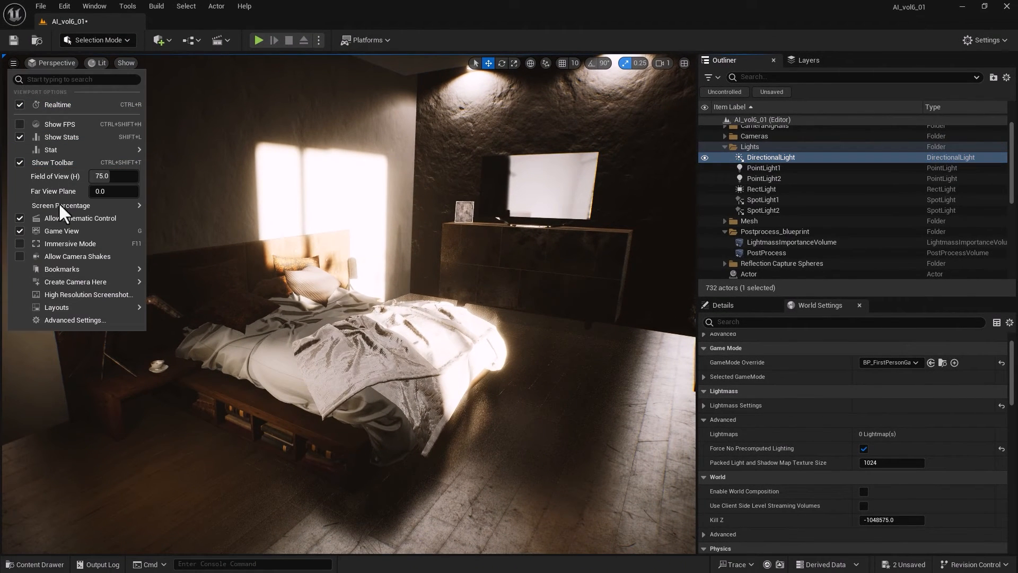
mouse_move(62, 230)
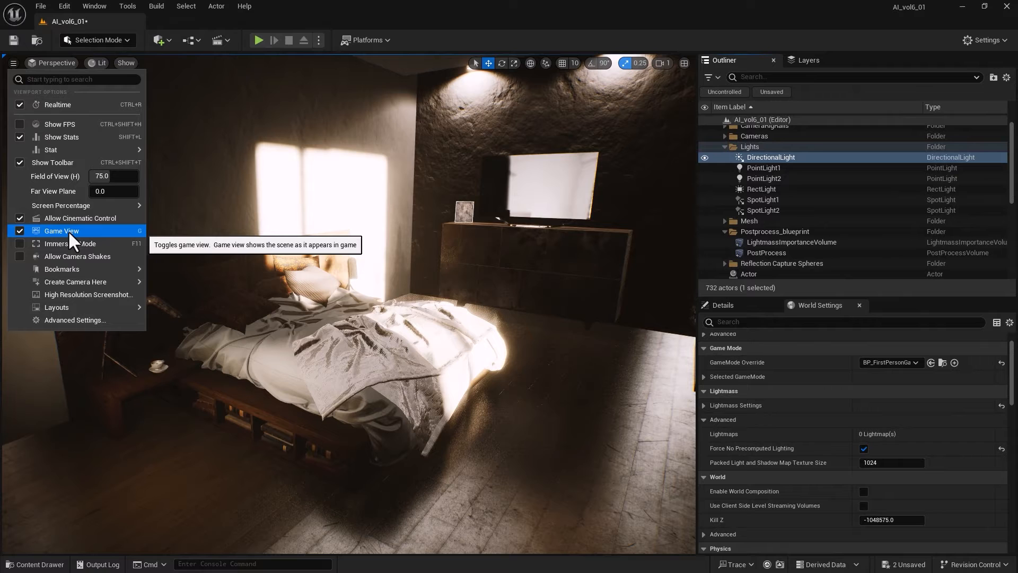
left_click(61, 230)
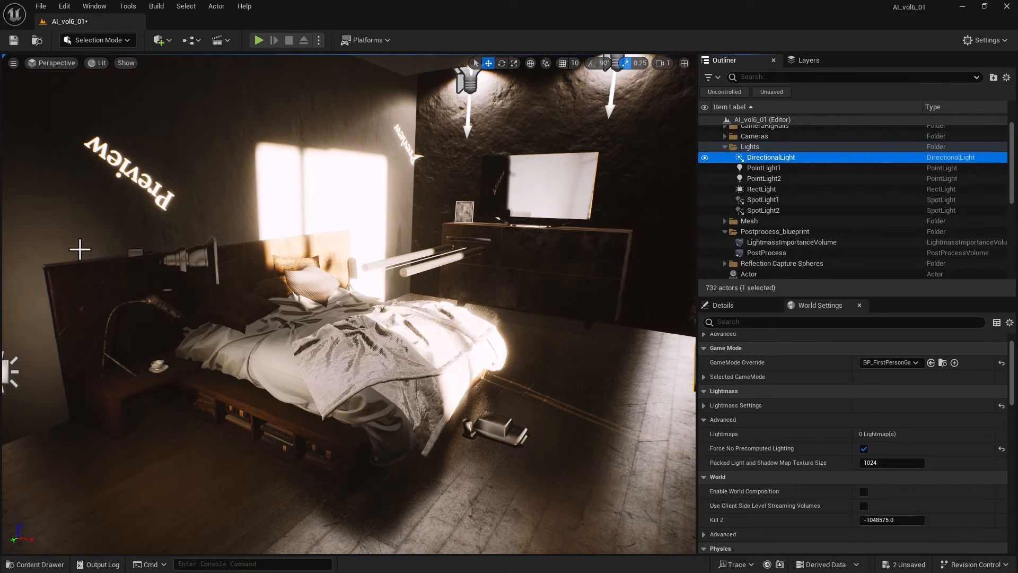
mouse_move(125, 63)
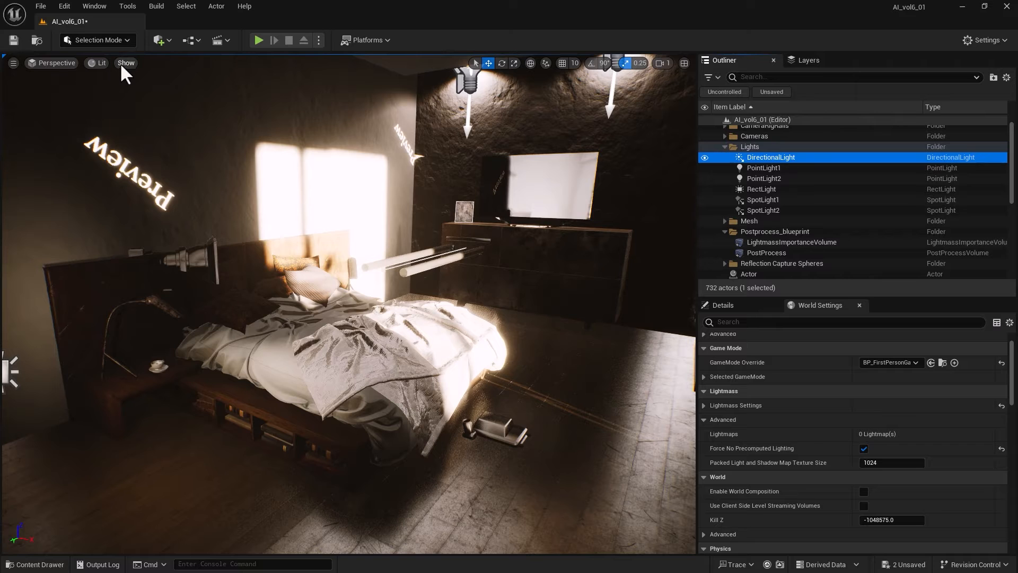
left_click(127, 63)
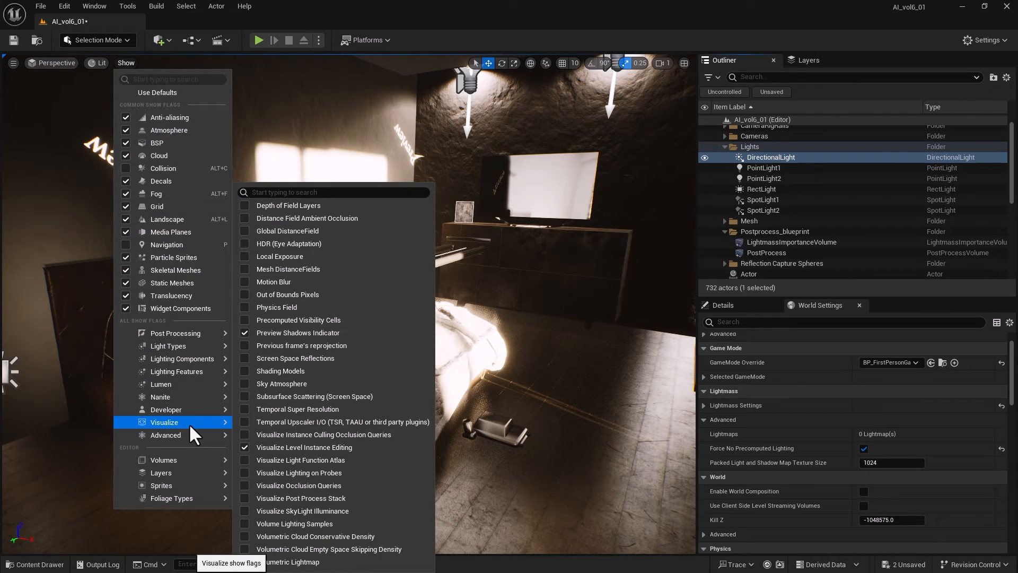
mouse_move(298, 332)
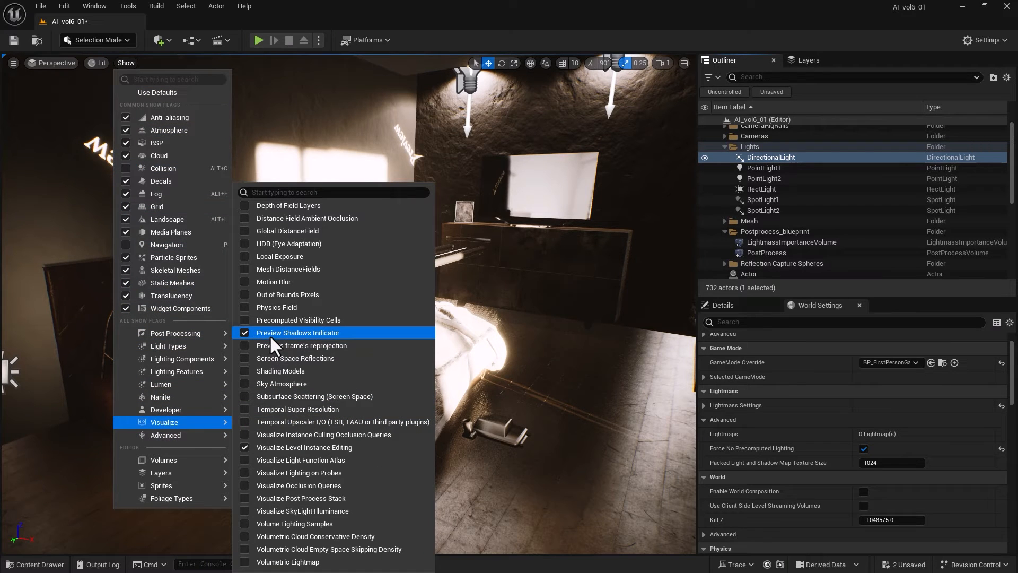
left_click(298, 332)
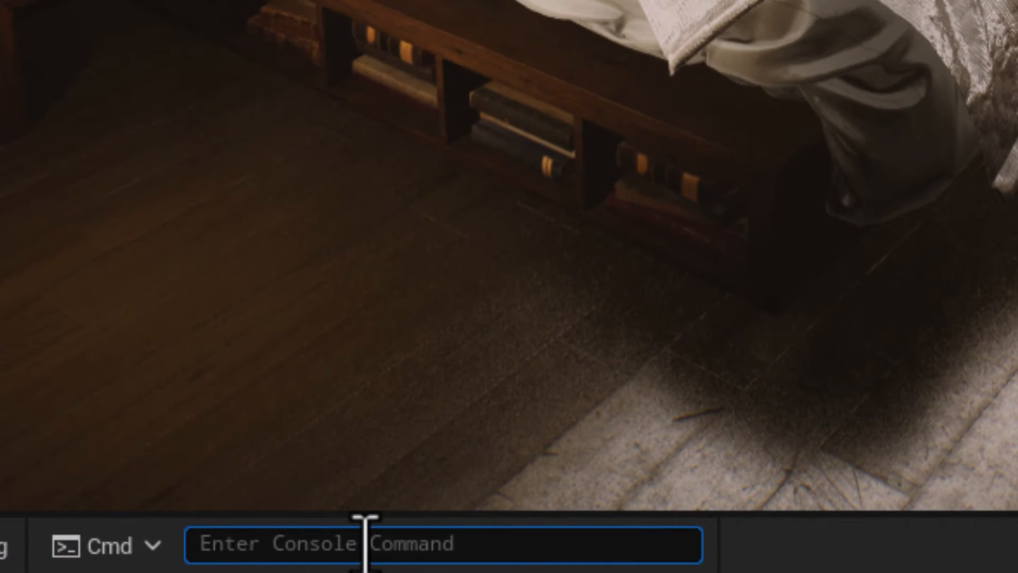
Run ShowFlag.PreviewShadowsIndicator 0 in the console, verify it's off, and select the DirectionalLight
type("previewShadowsIndicator")
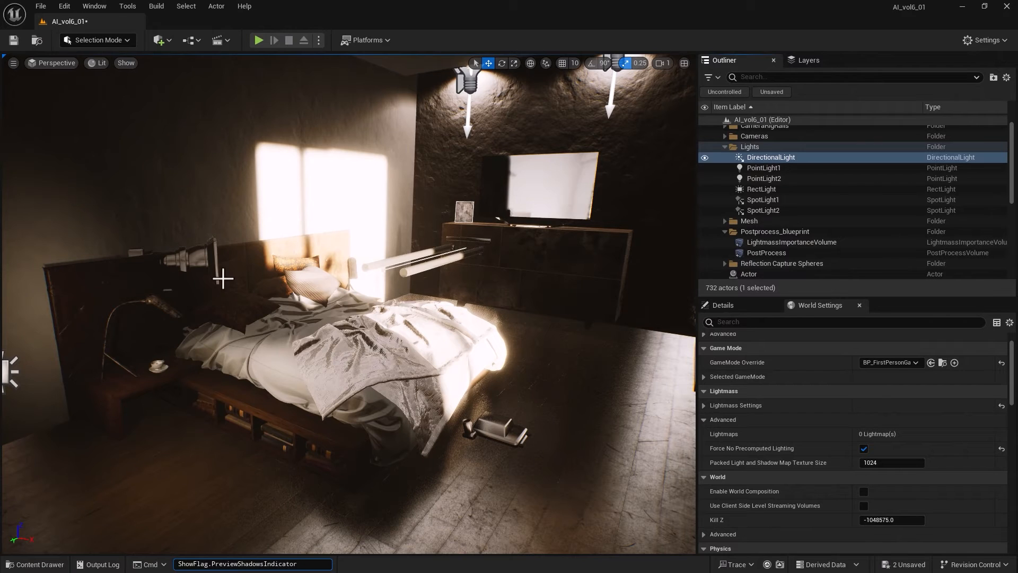
mouse_move(160, 197)
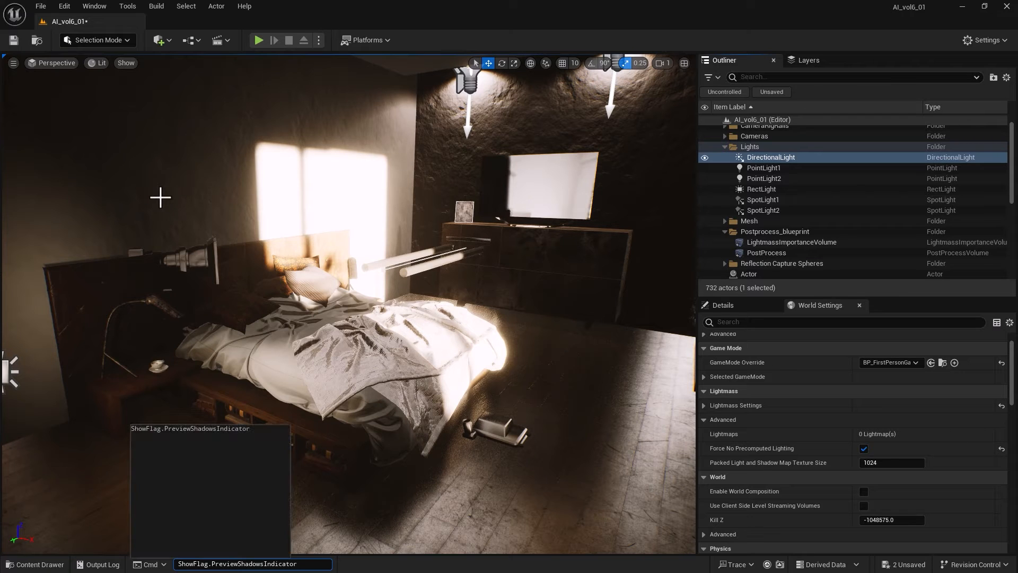
type("0")
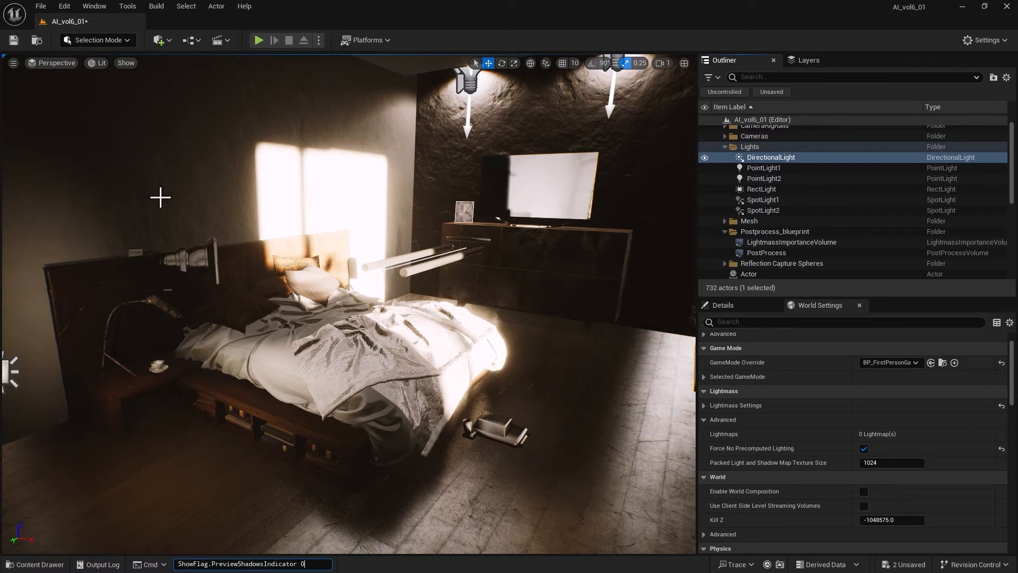
left_click(125, 63)
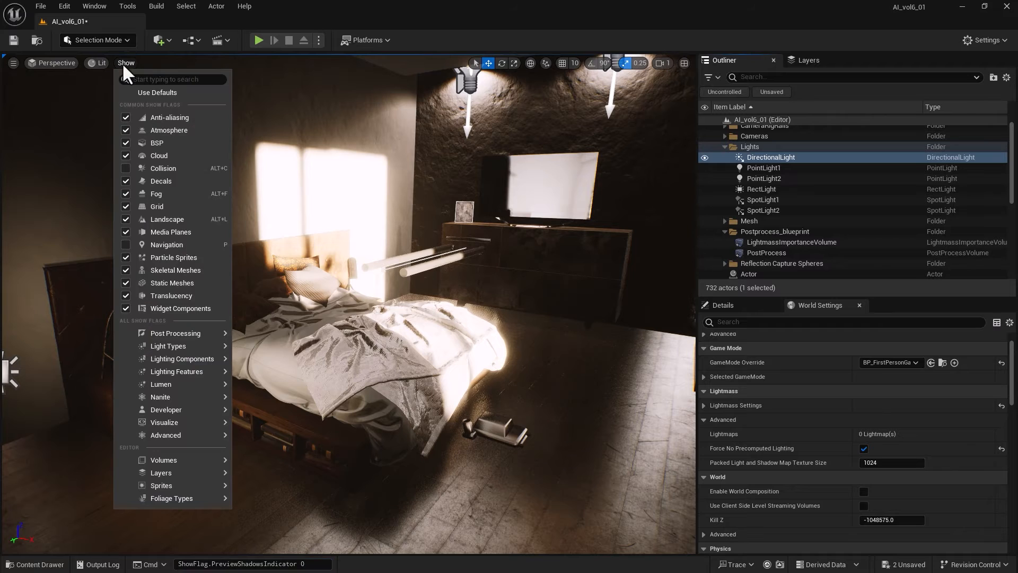
left_click(164, 422)
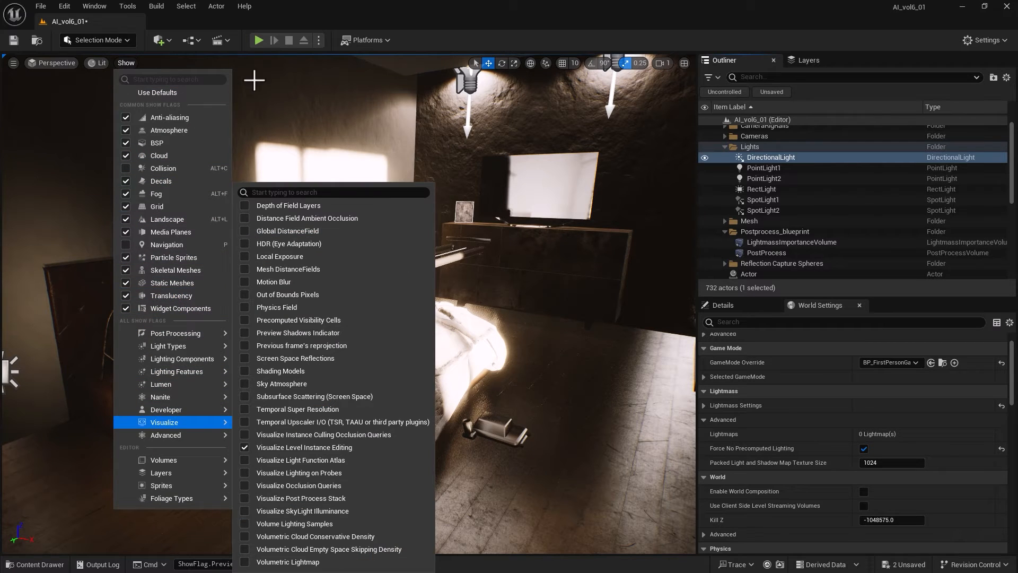
left_click(297, 332)
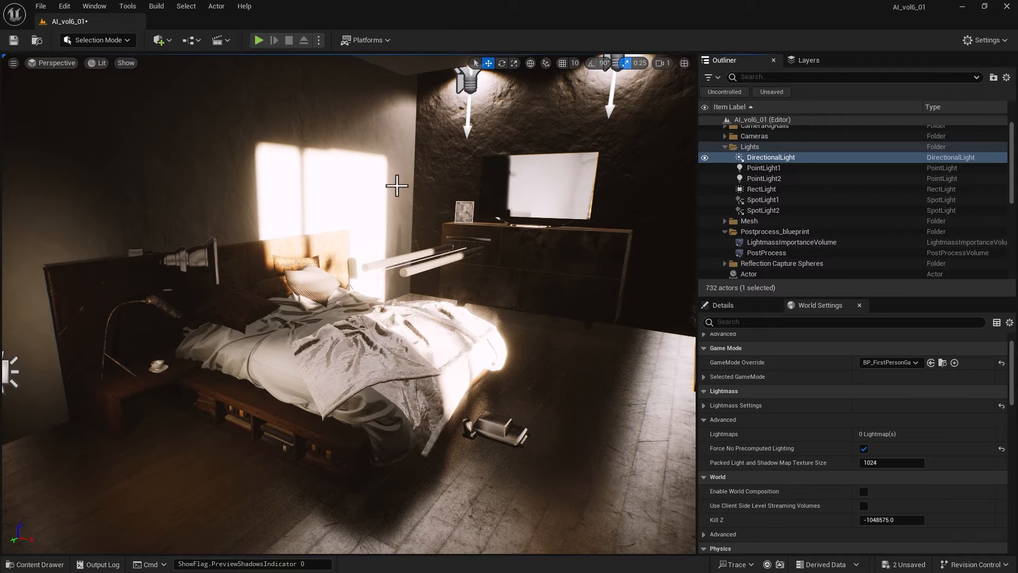
mouse_move(437, 110)
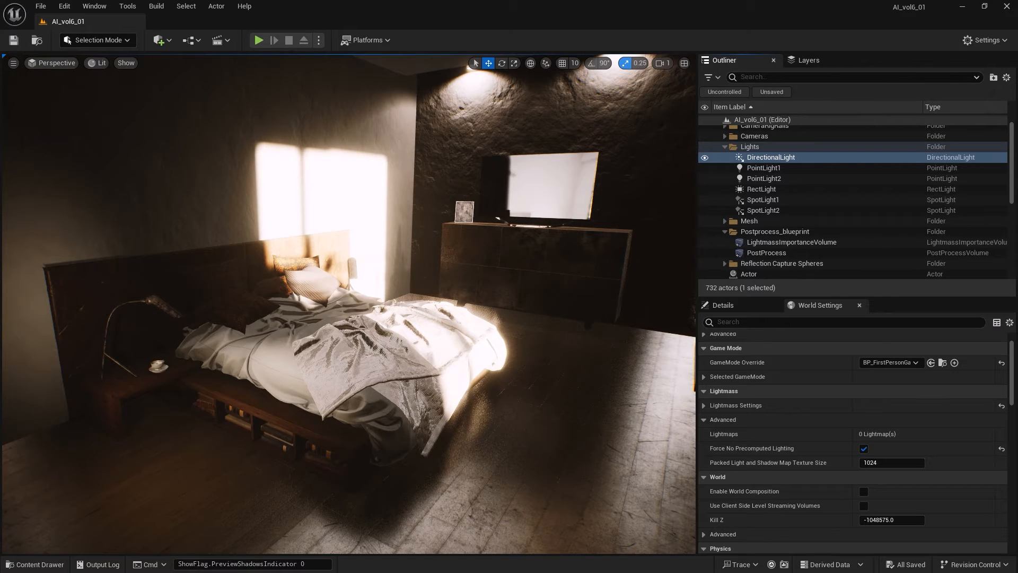
left_click(719, 304)
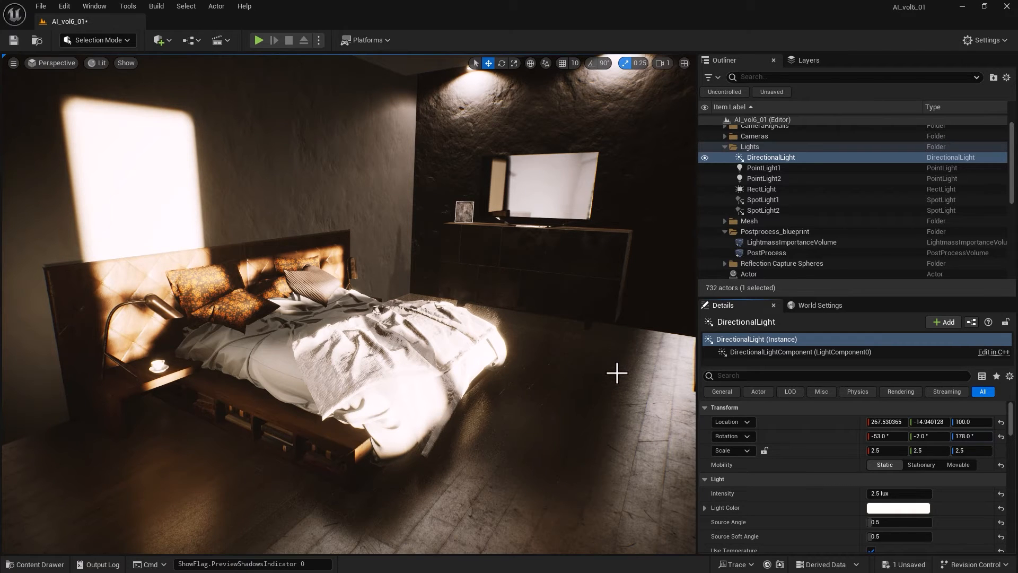
mouse_move(311, 265)
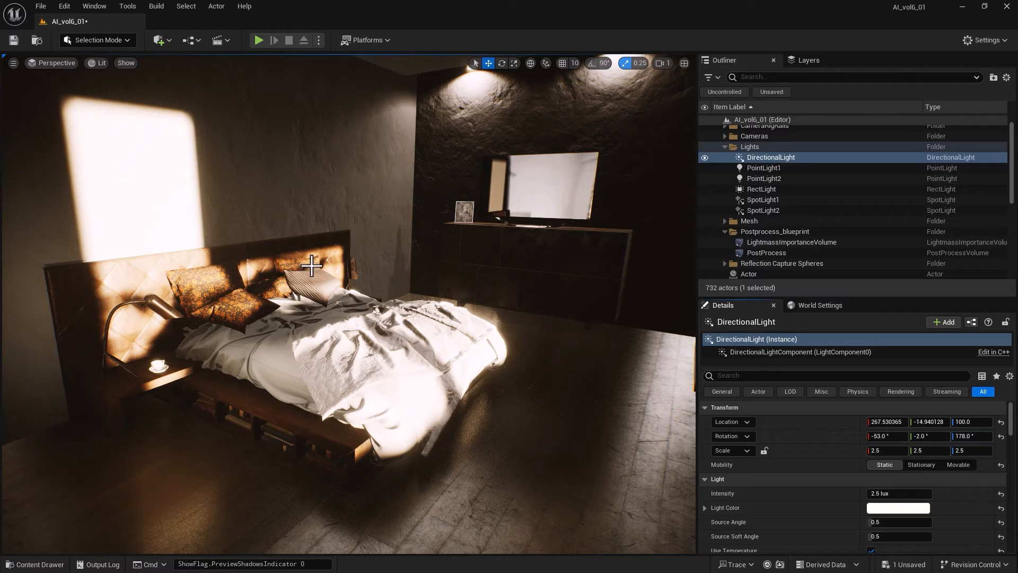
Bring up the Build menu's lighting commands for the re-aimed sun
left_click(156, 6)
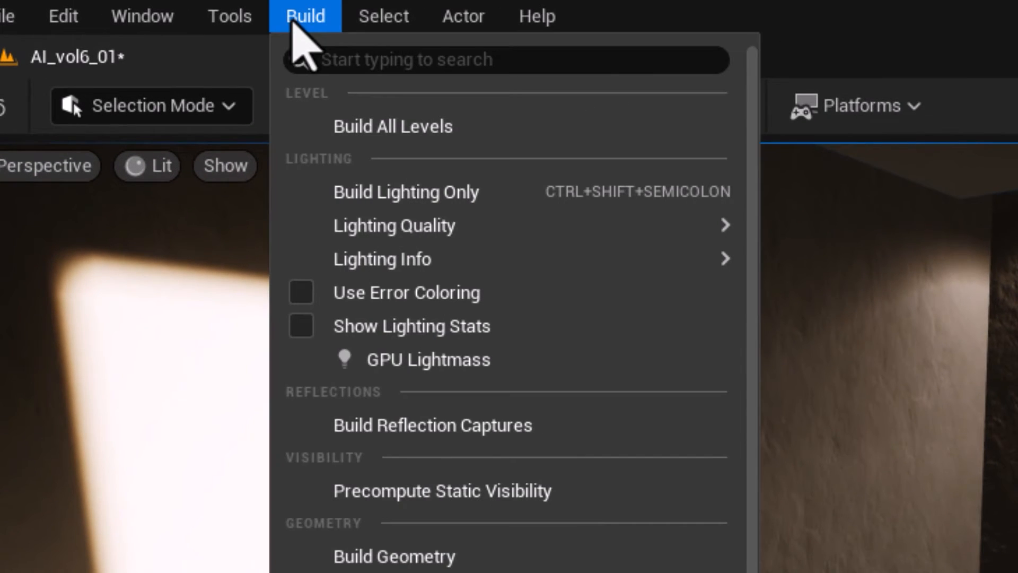
mouse_move(403, 363)
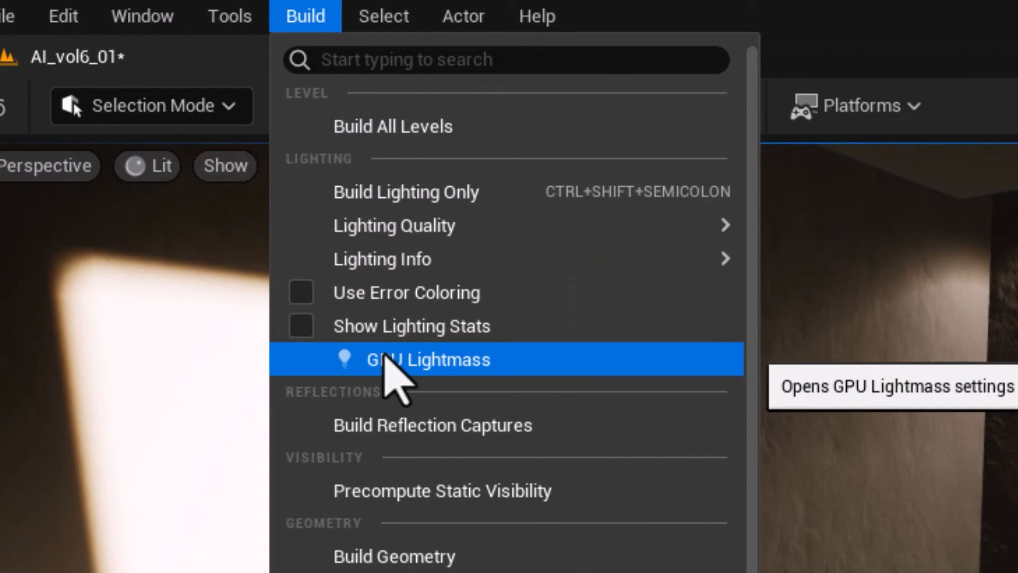
Show the GPU Lightmass panel and check the GPU Lightmass plugin is enabled
left_click(427, 360)
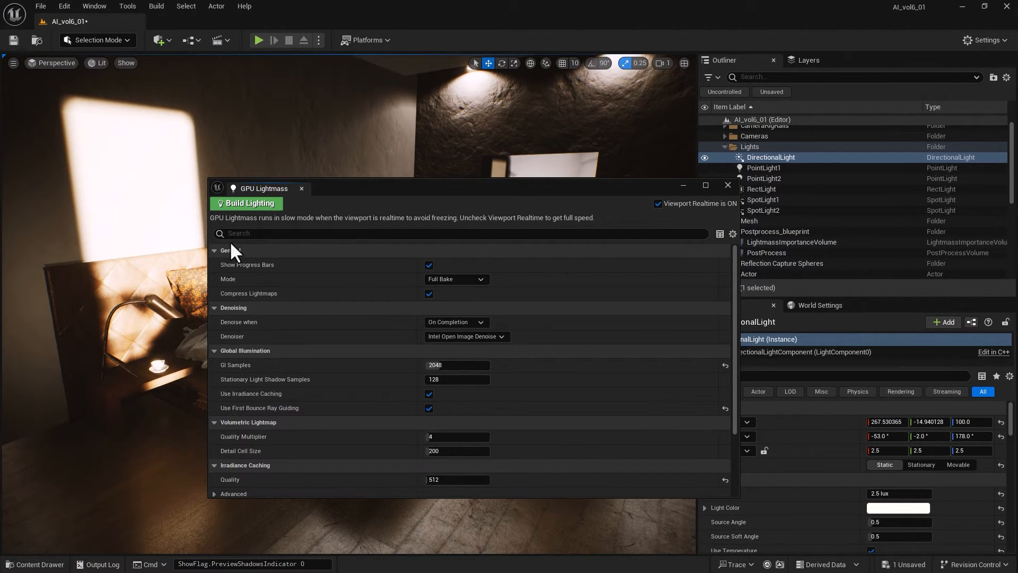
mouse_move(318, 221)
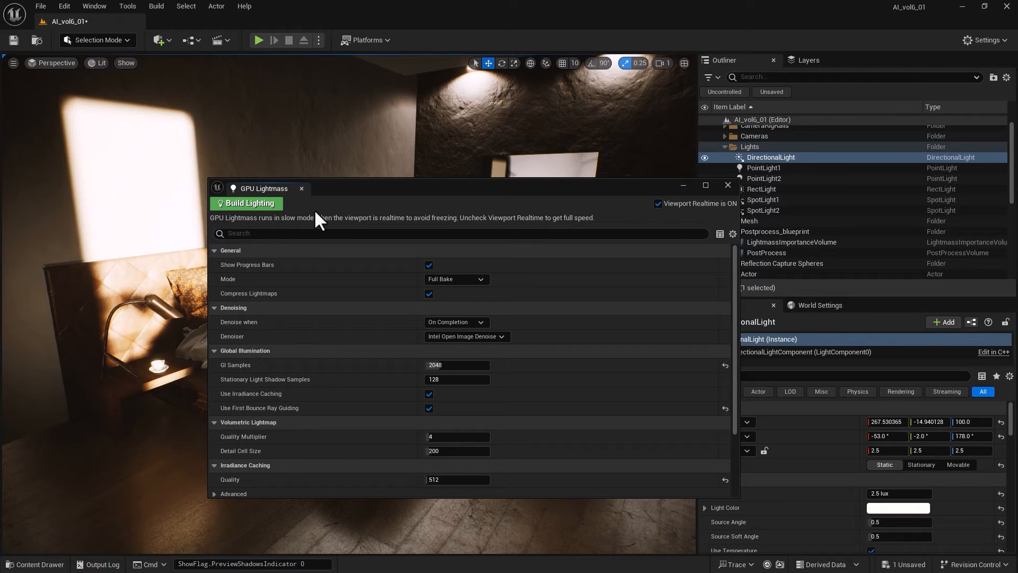
left_click(94, 6)
type("lightmass")
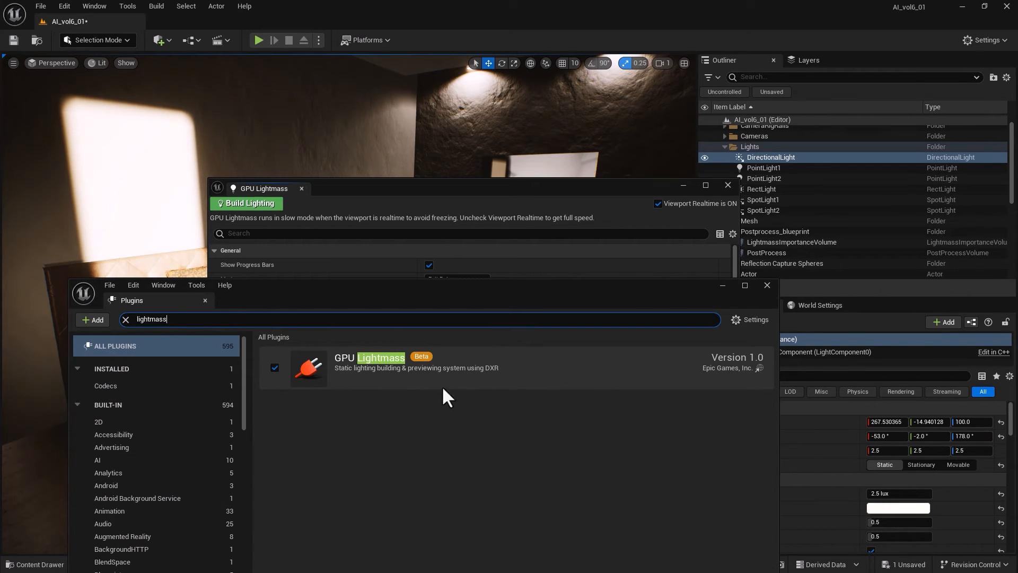
mouse_move(633, 355)
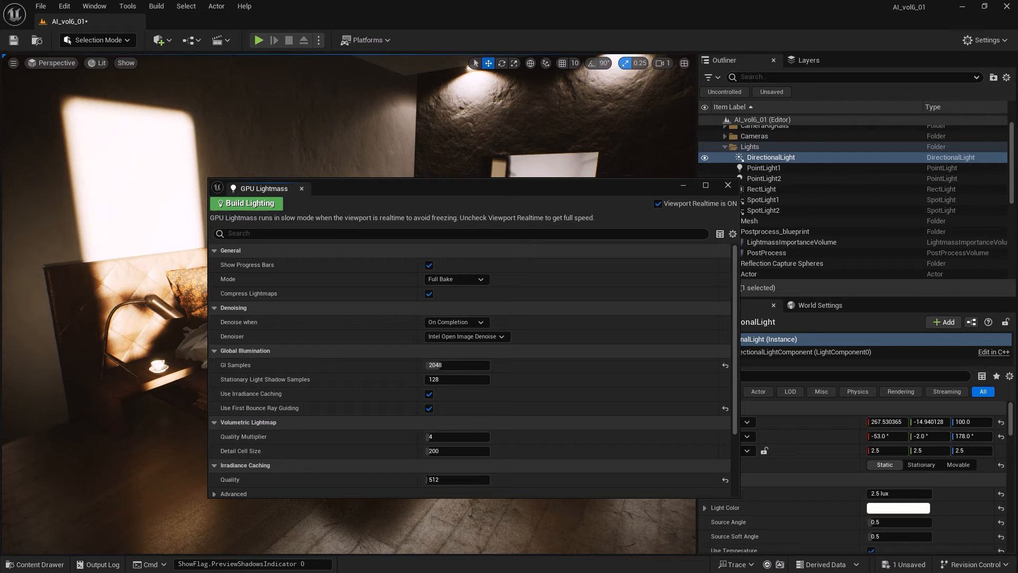
mouse_move(63, 6)
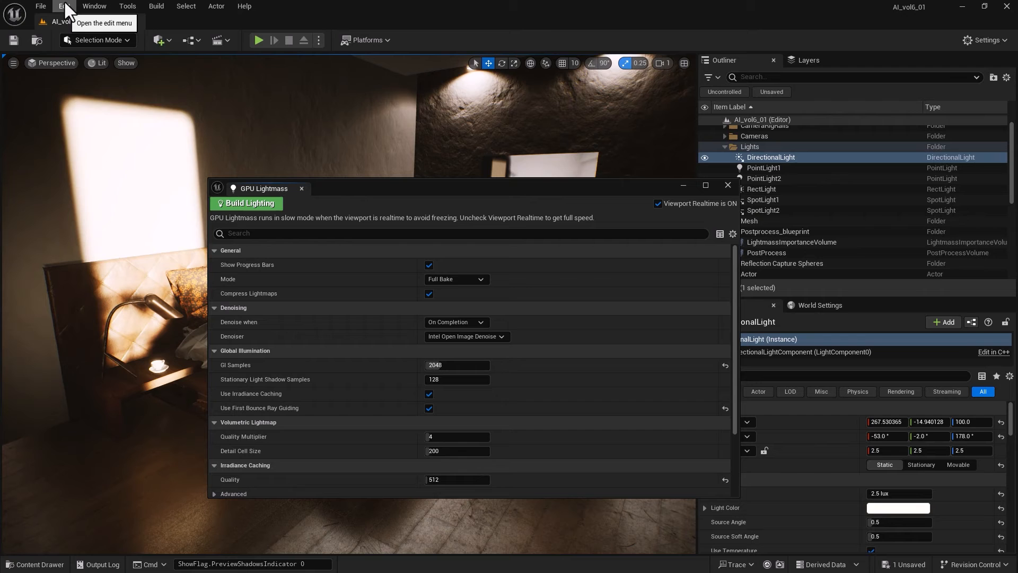
In Project Settings, verify Support Hardware Ray Tracing, Enable Virtual Texture Support and Virtual Texture Lightmaps are checked
left_click(62, 6)
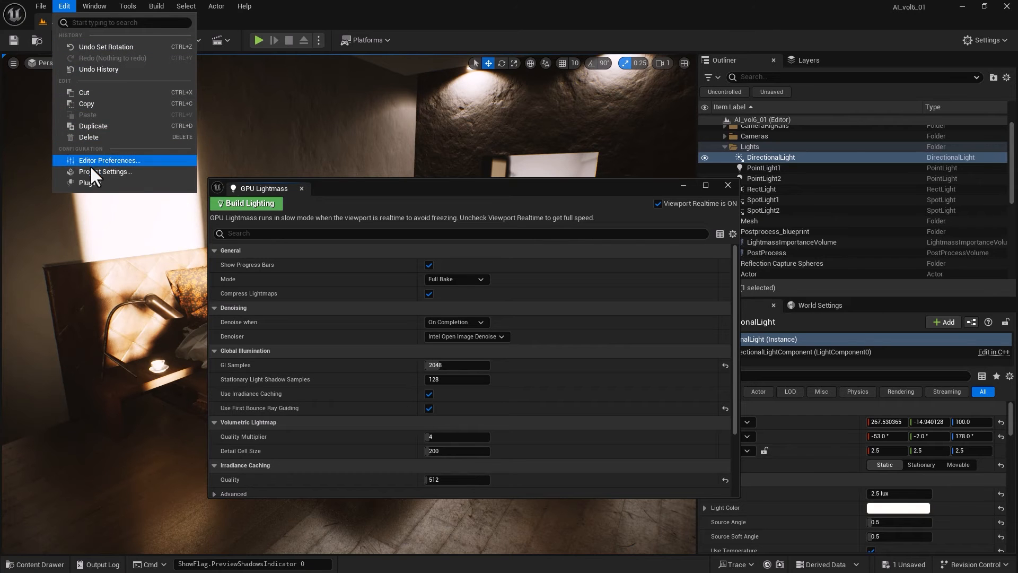
left_click(105, 172)
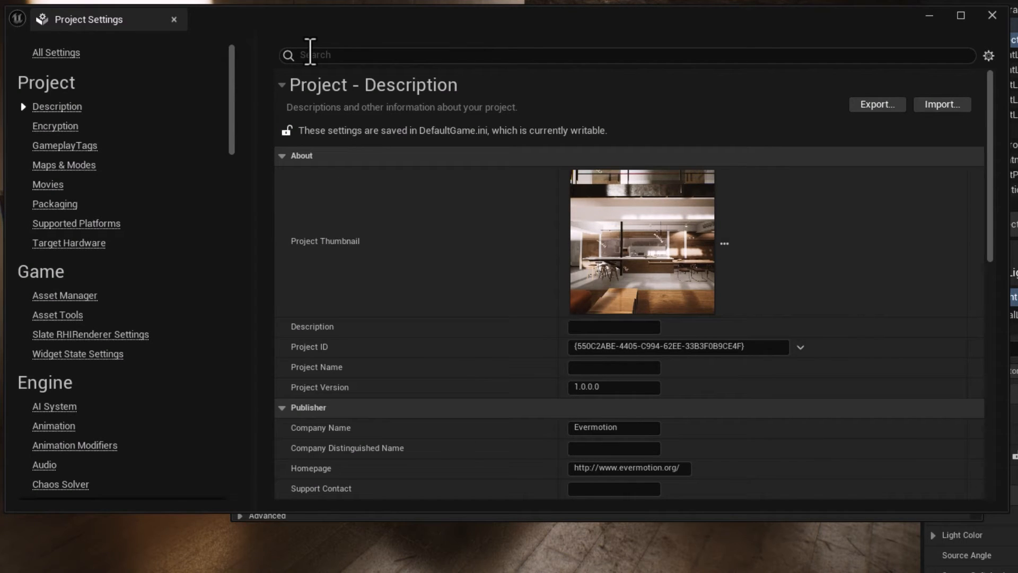
type("Support Hardware Ray Tracing")
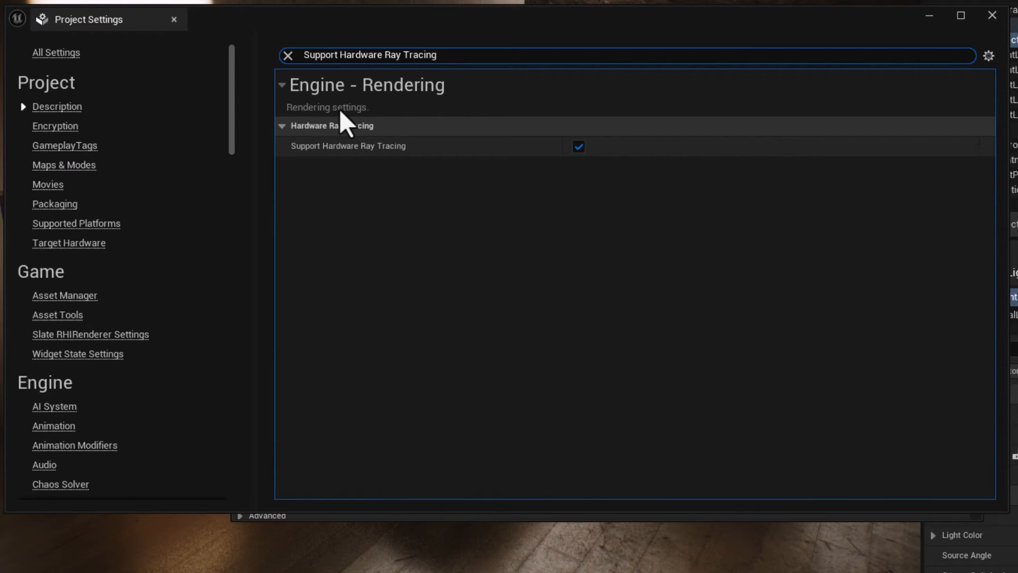
mouse_move(495, 126)
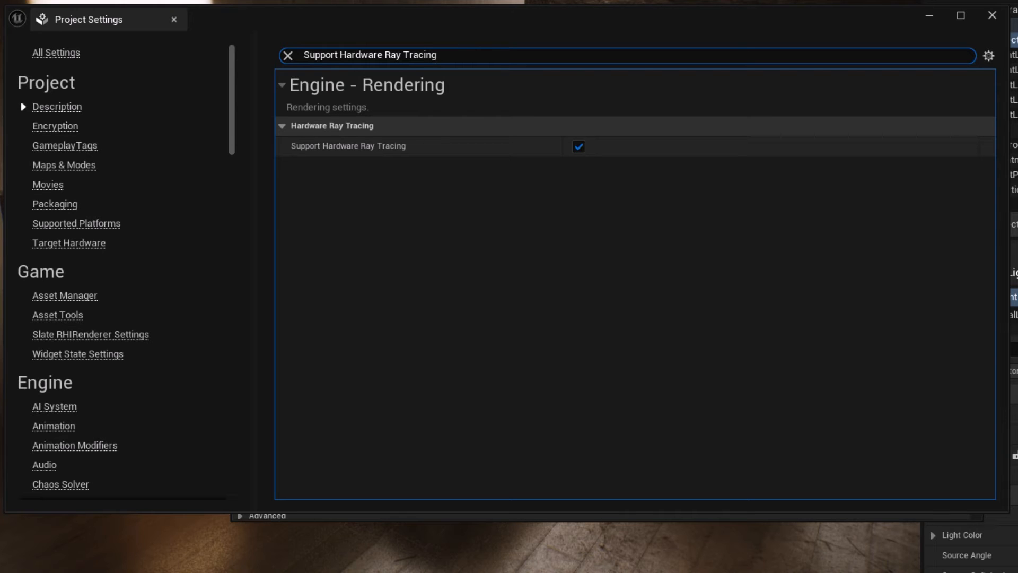
left_click(423, 54)
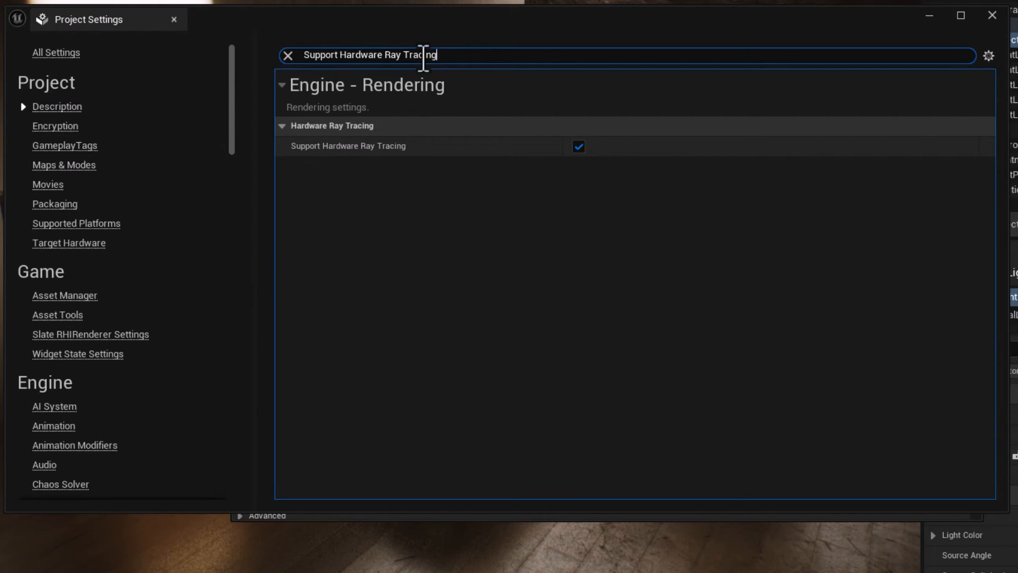
type("Enable Virtual Texture Support")
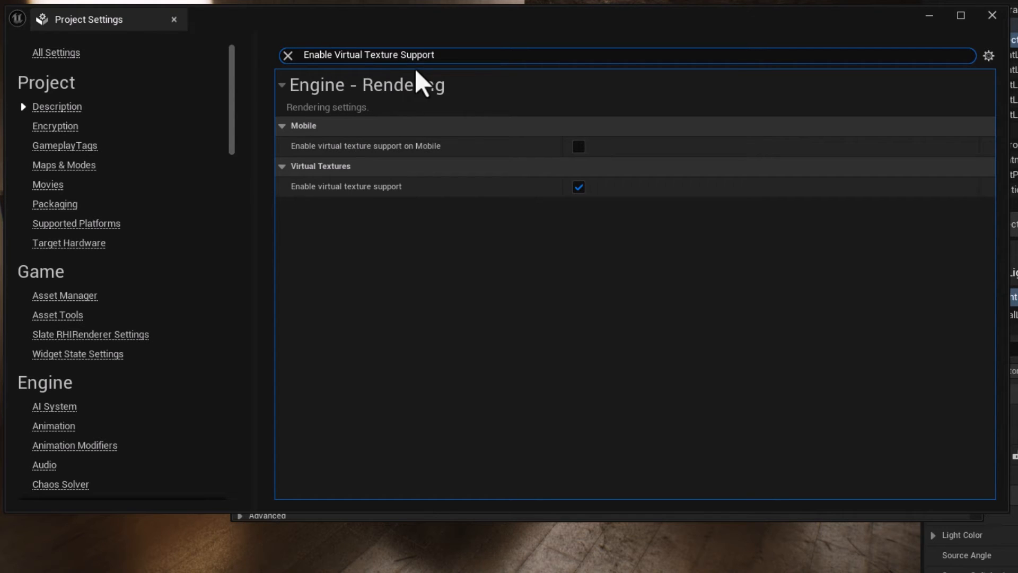
mouse_move(584, 507)
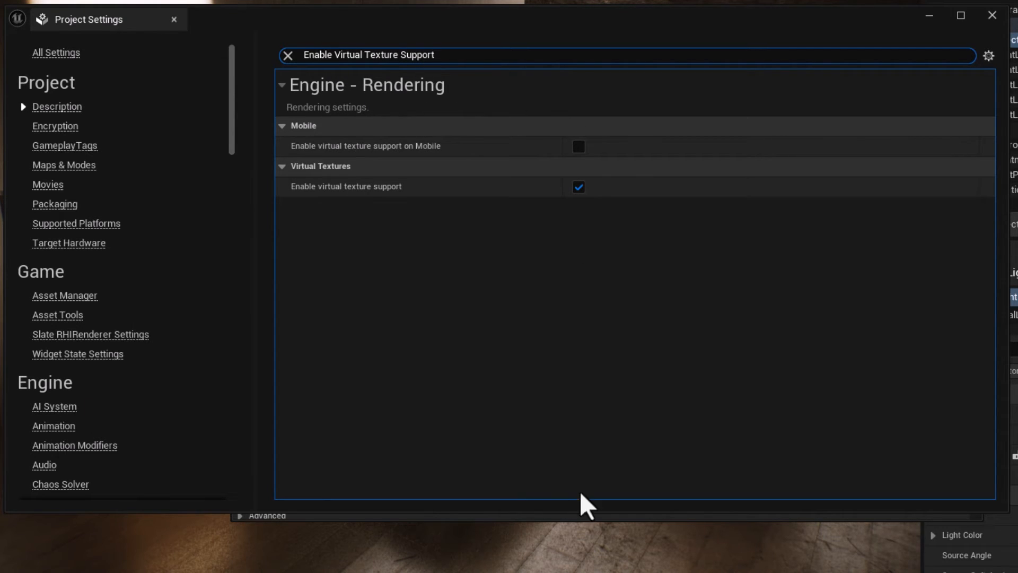
type("Enable Virtual Texture Lightmaps")
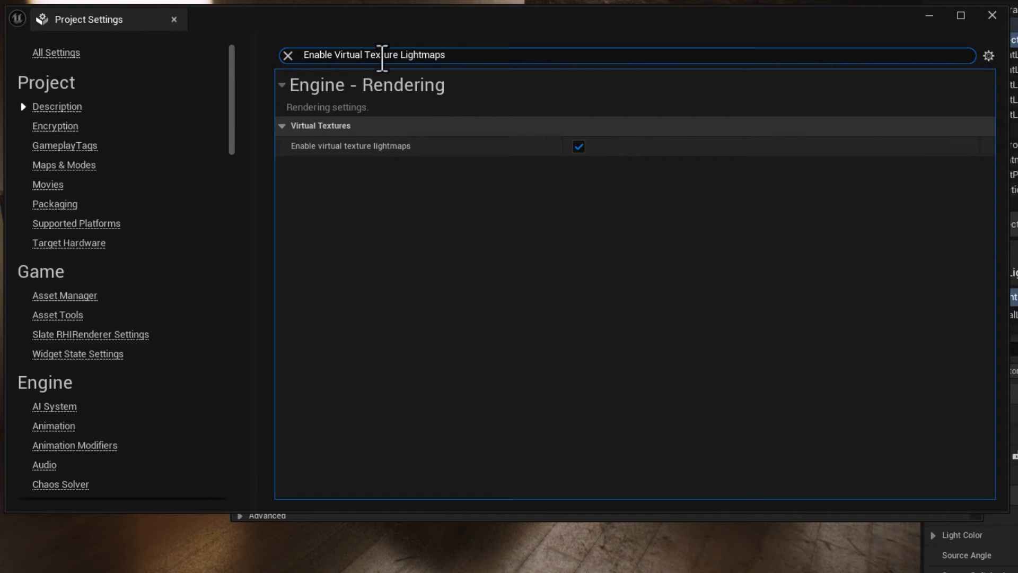
mouse_move(415, 89)
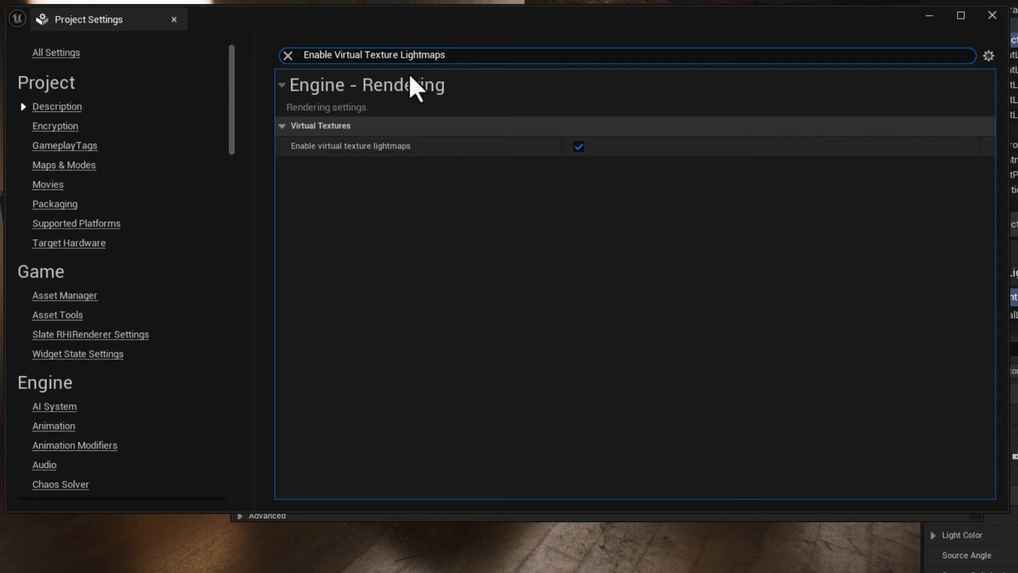
mouse_move(991, 15)
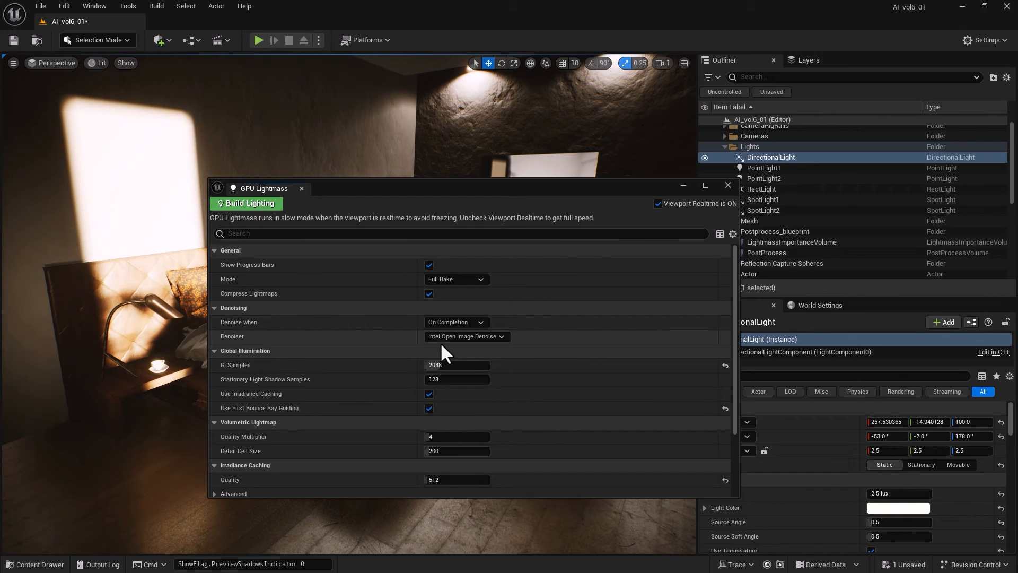
mouse_move(455, 344)
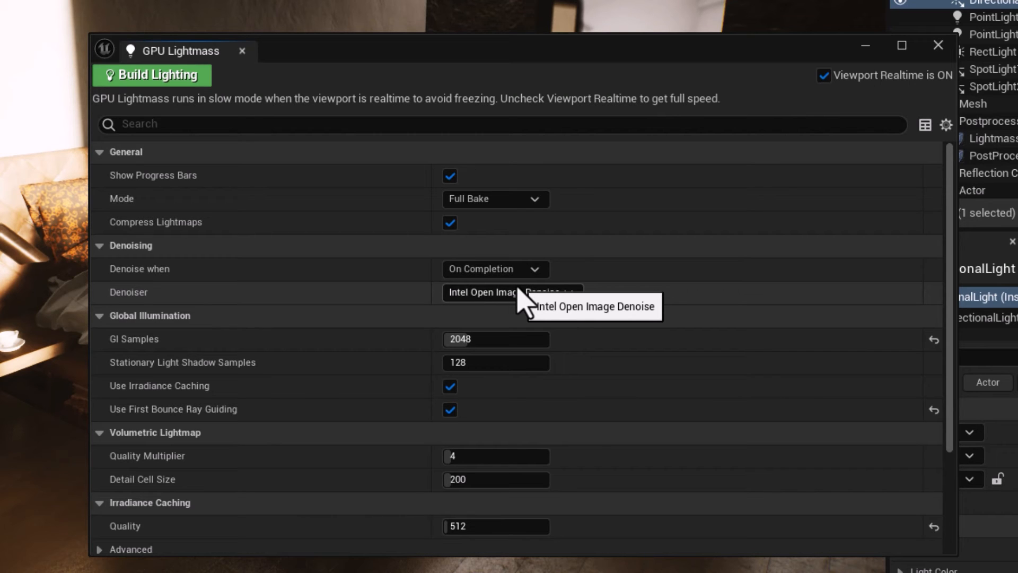
left_click(510, 293)
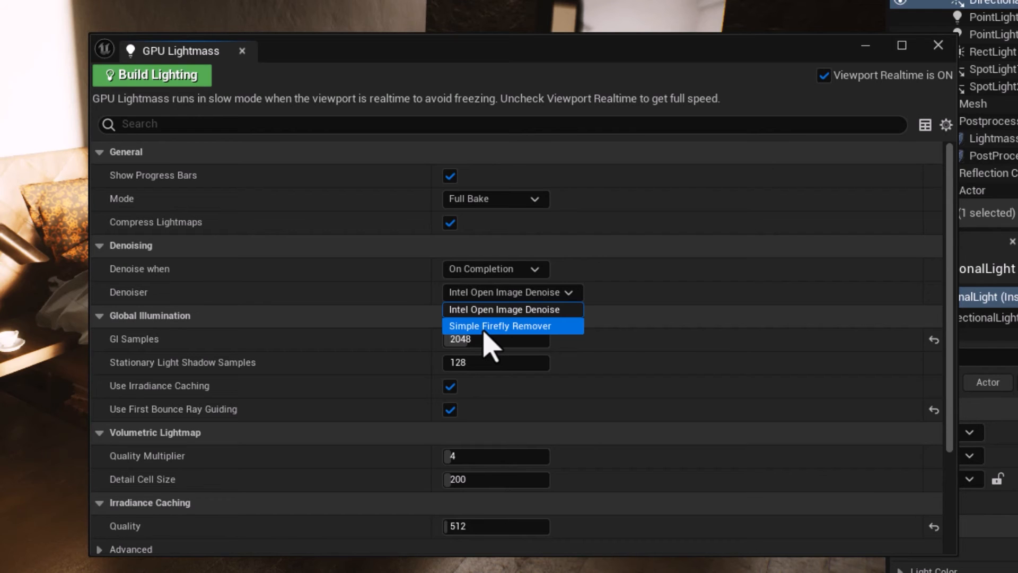
left_click(512, 308)
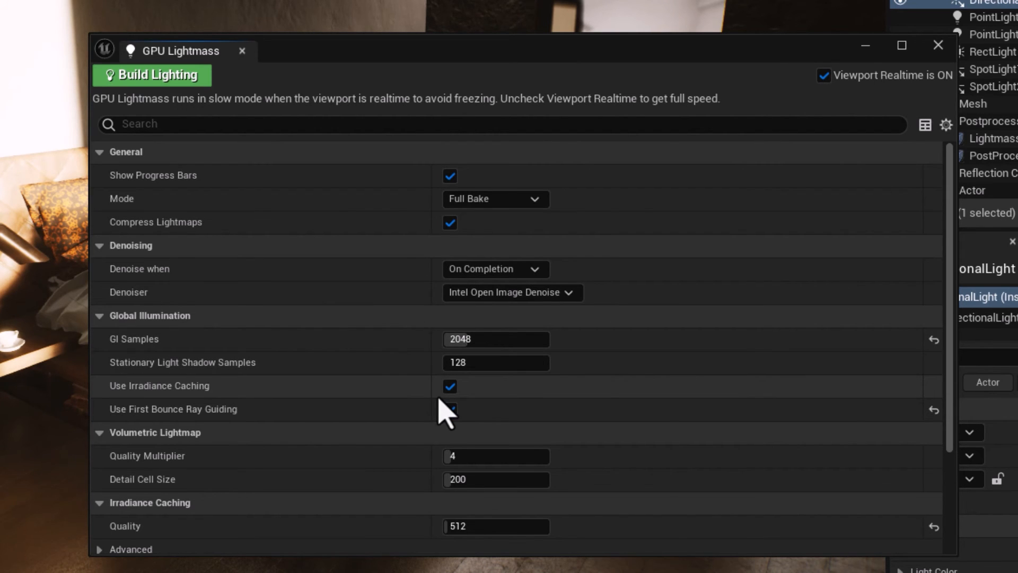
left_click(450, 410)
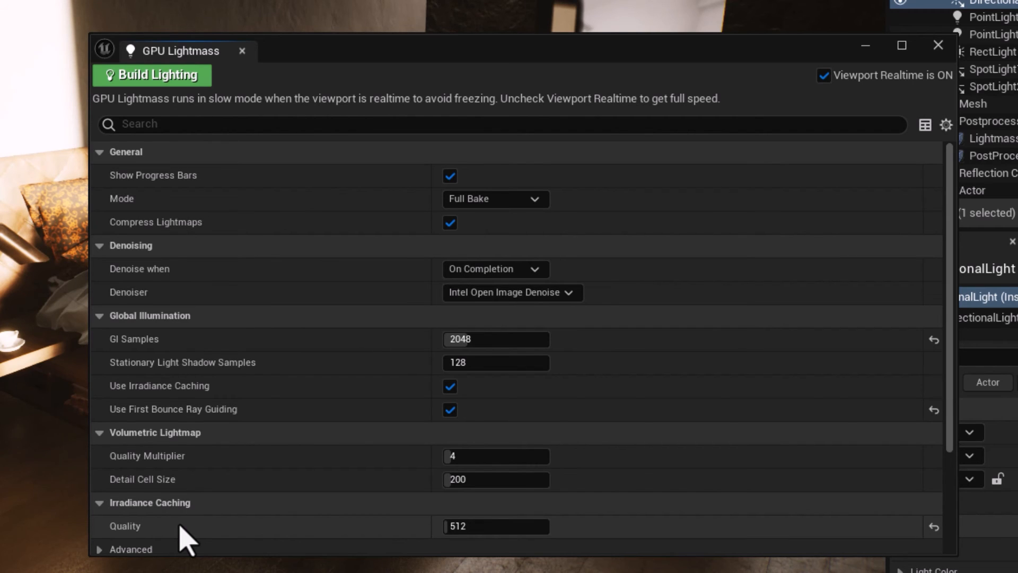
mouse_move(224, 339)
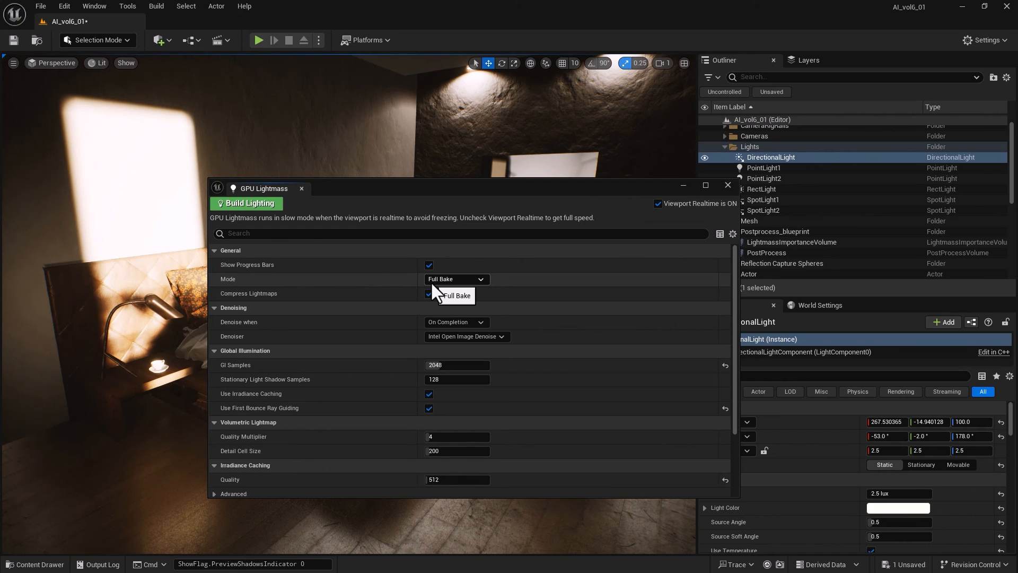
mouse_move(530, 420)
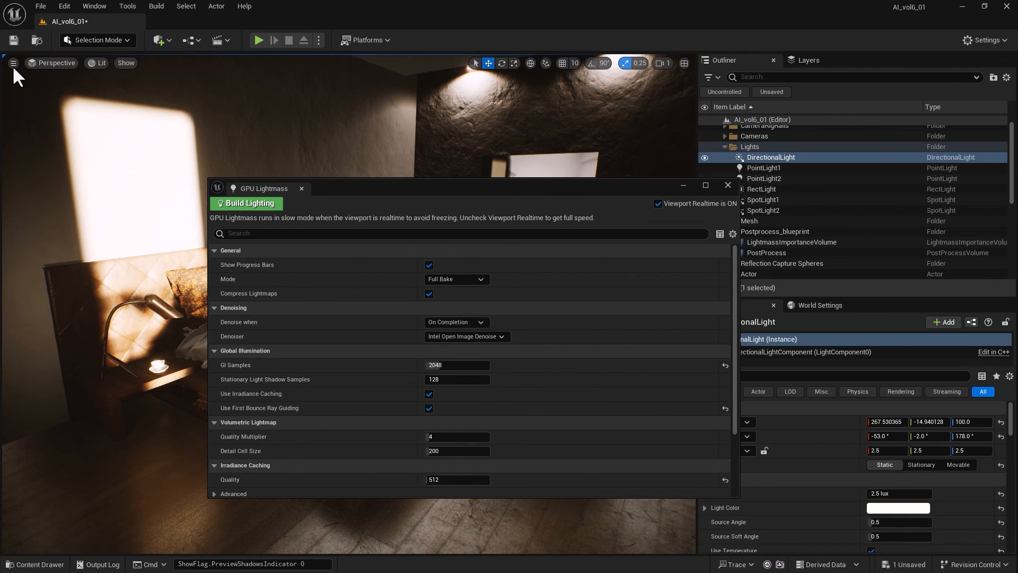
Uncheck Realtime in the viewport options and start Build Lighting in GPU Lightmass
left_click(13, 63)
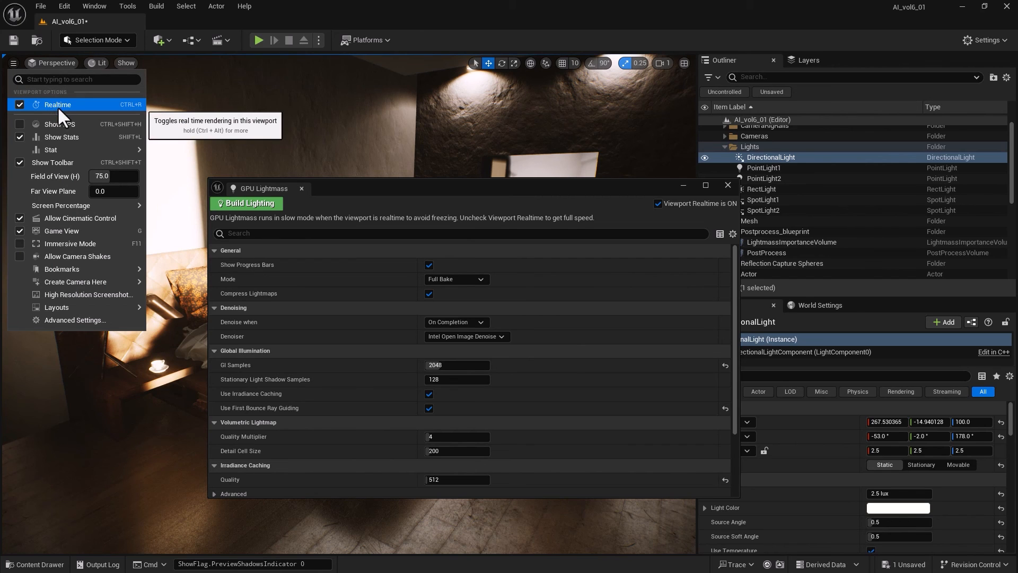
left_click(19, 105)
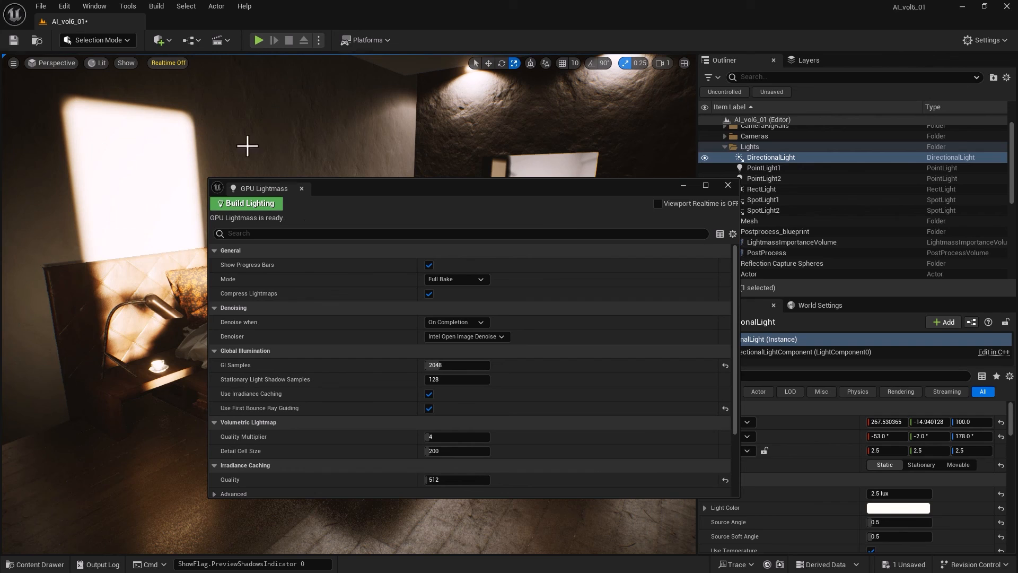
mouse_move(248, 219)
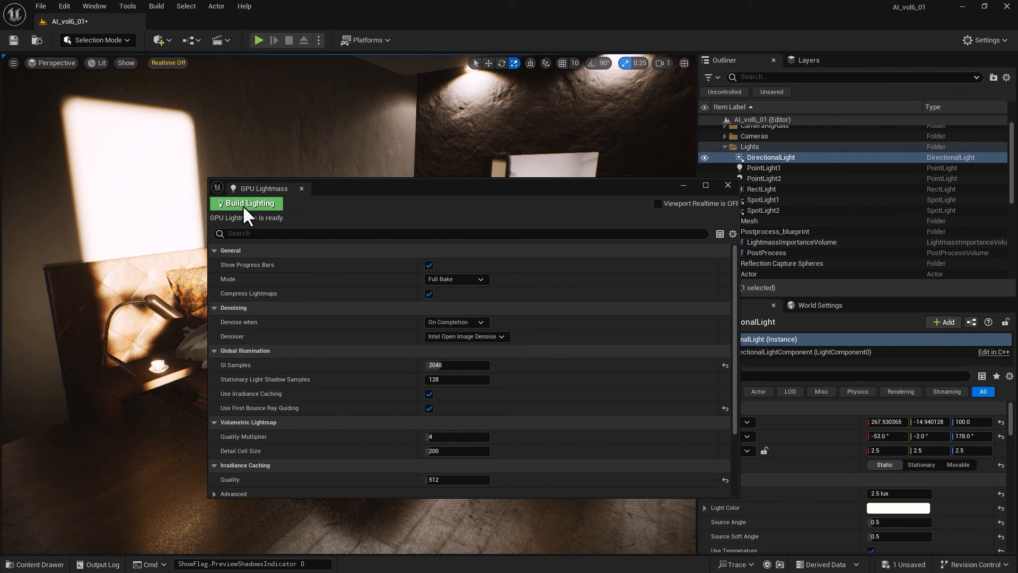
left_click(247, 202)
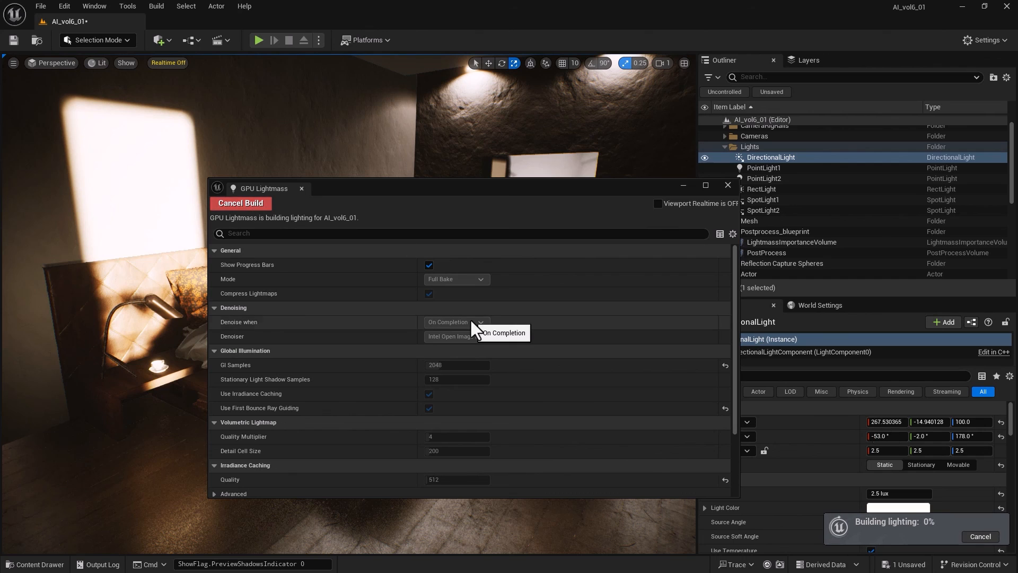